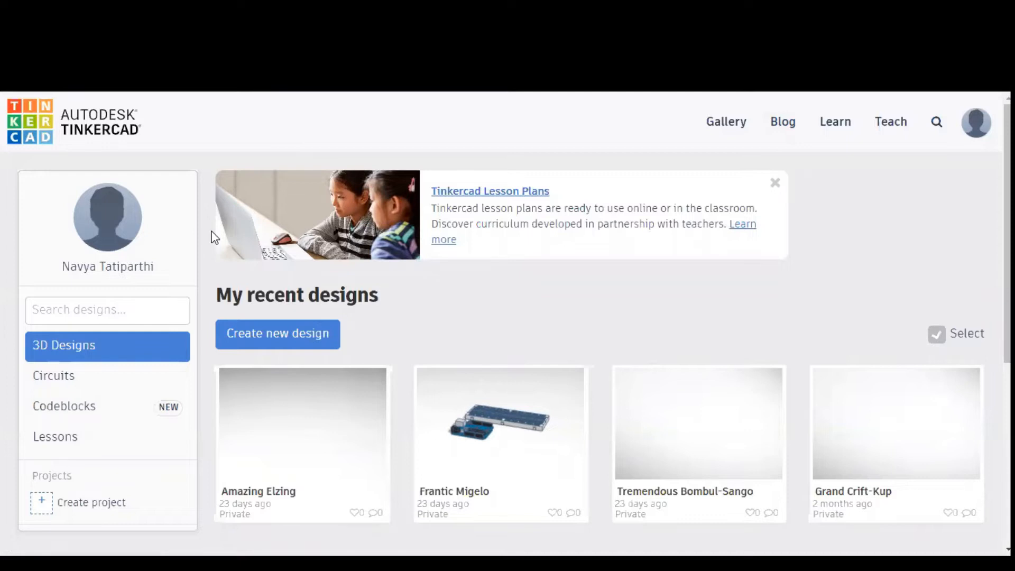
mouse_move(142, 341)
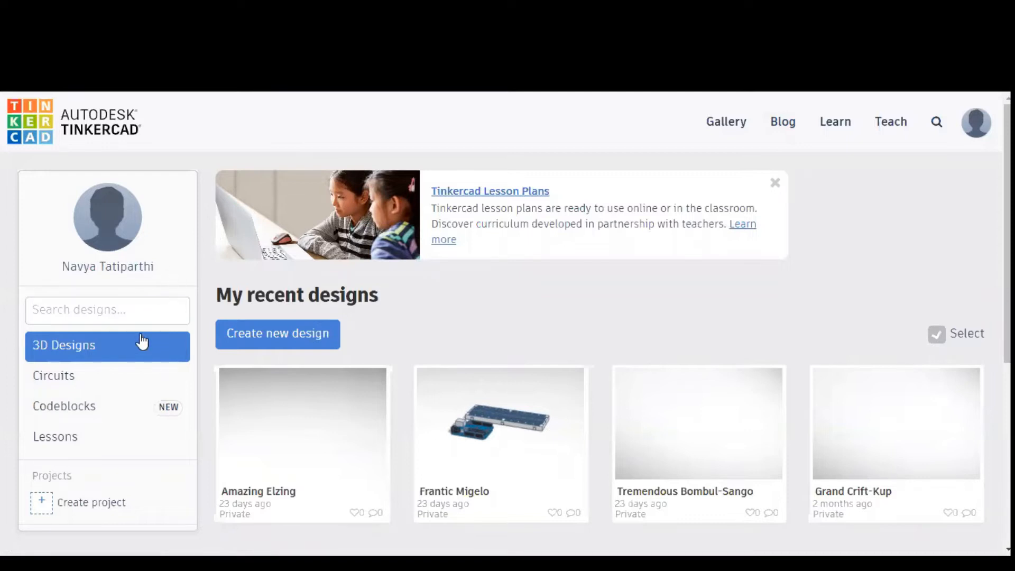
Step: Show the Circuits collection on the dashboard and create a new circuit
click(54, 376)
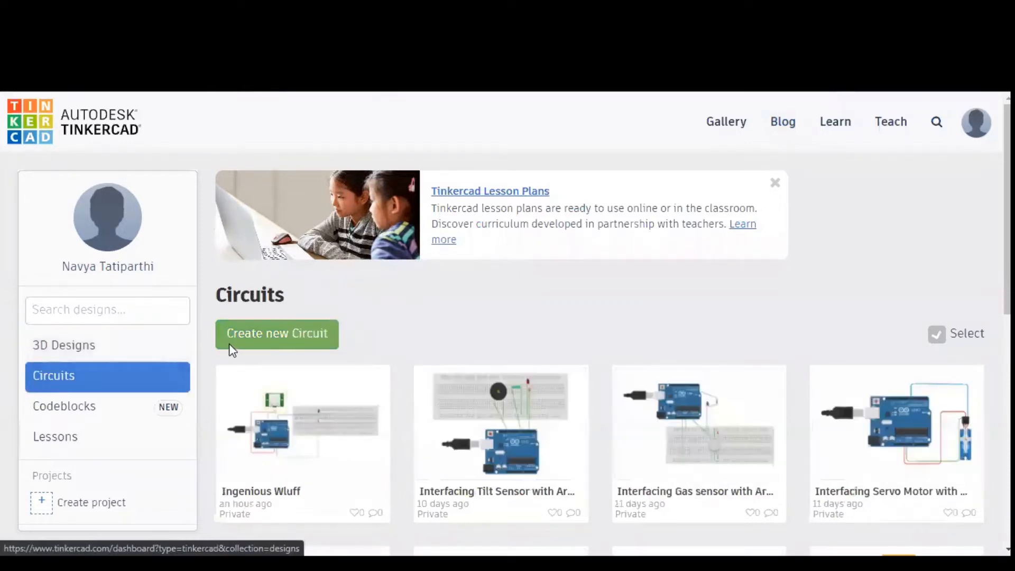
click(277, 334)
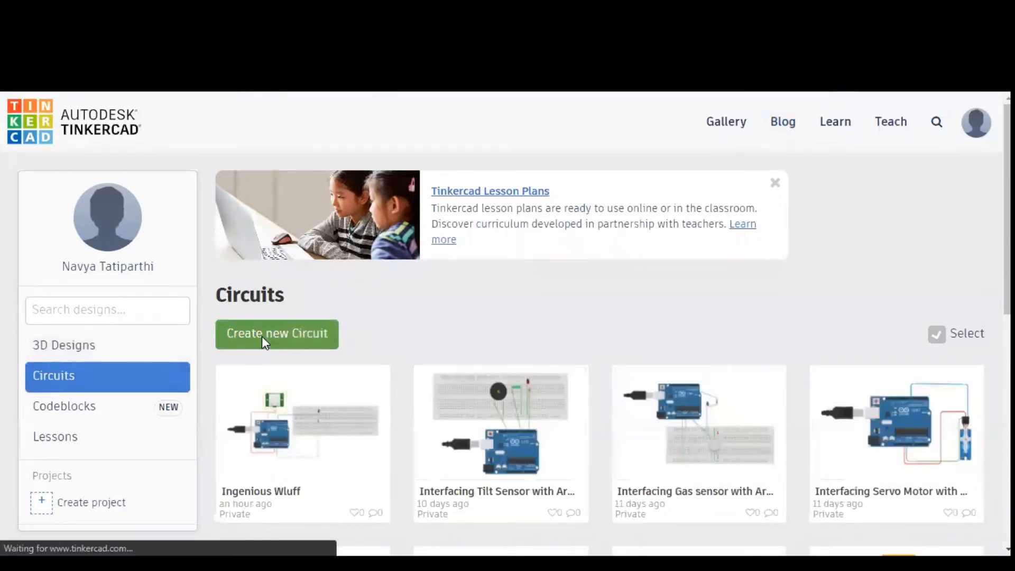
Step: Search 'Arduino' and place an Arduino Uno R3 on the empty canvas
click(277, 334)
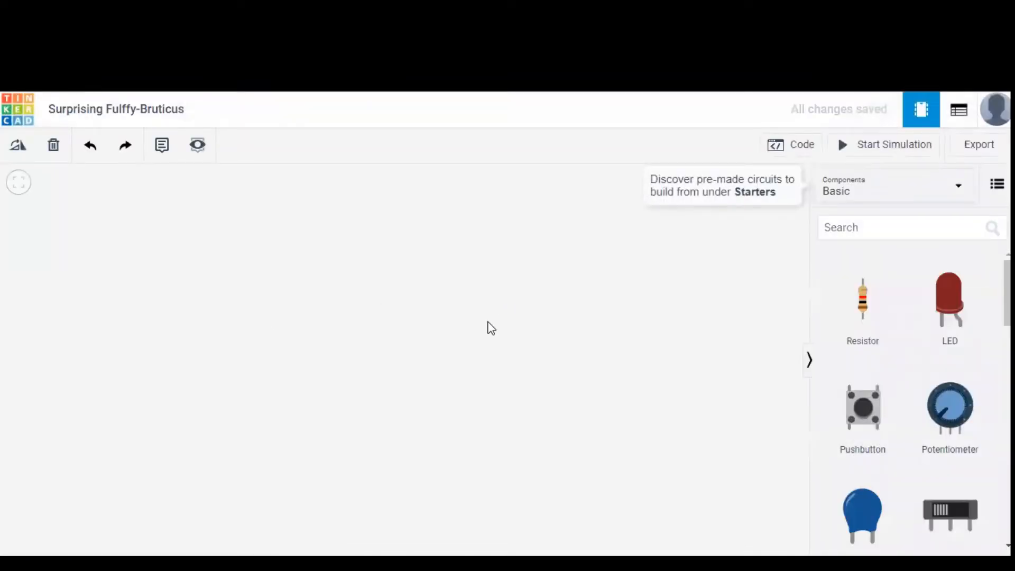
text(A)
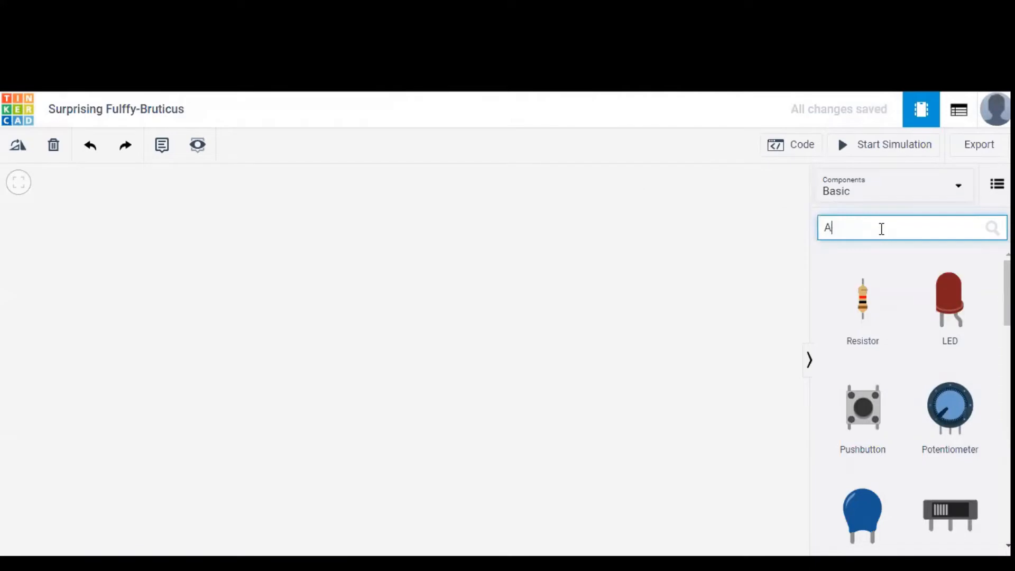
text(rduino)
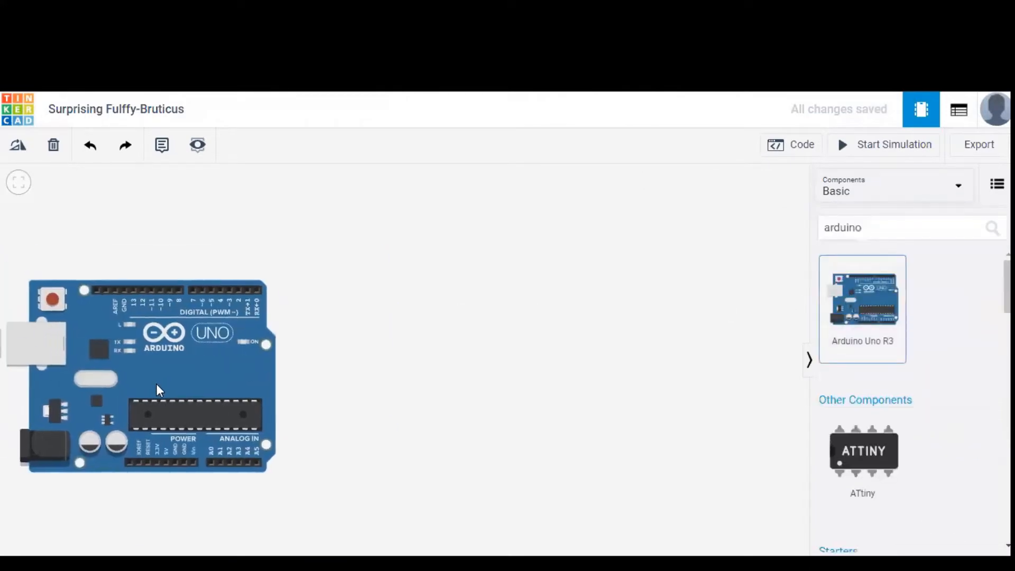
drag(161, 389, 187, 366)
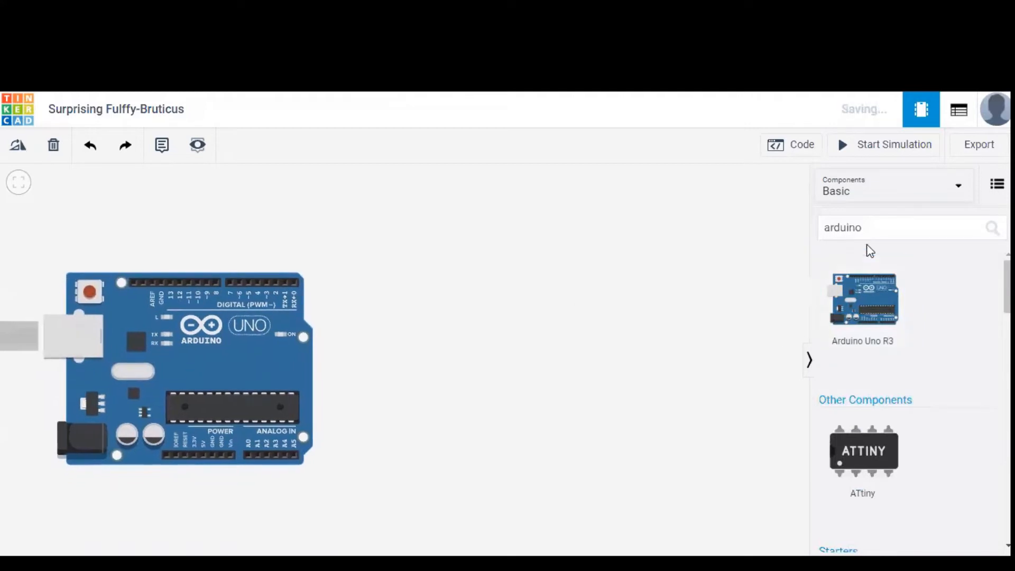
click(891, 228)
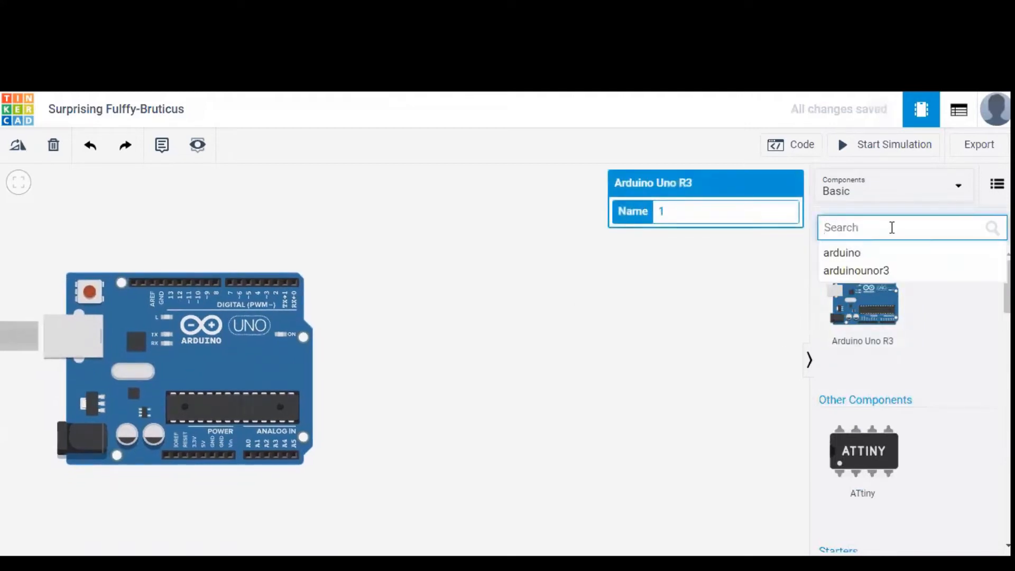
Step: Search 'brea' and place a full-size breadboard beside the Arduino
text(brea)
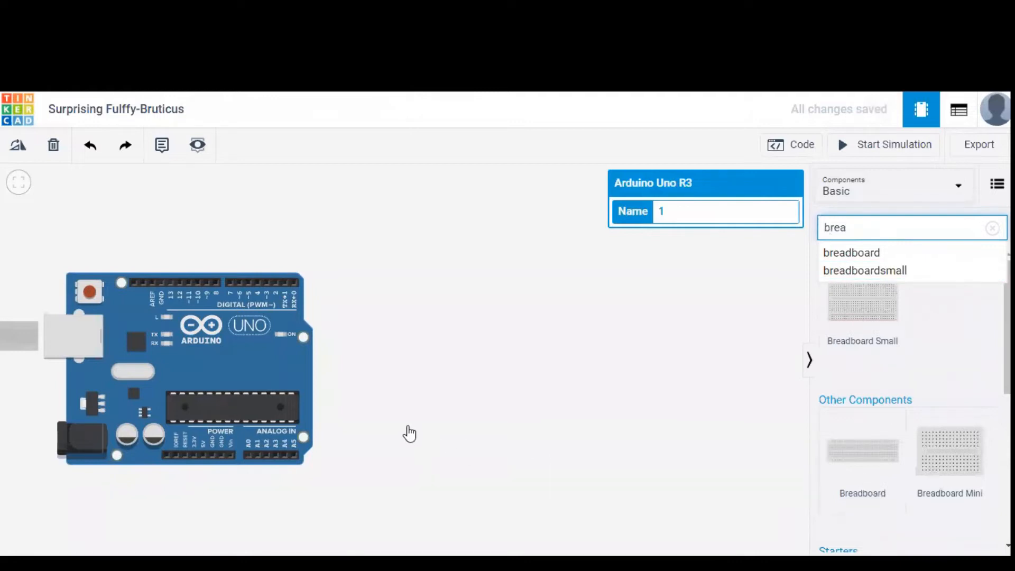
mouse_move(835, 470)
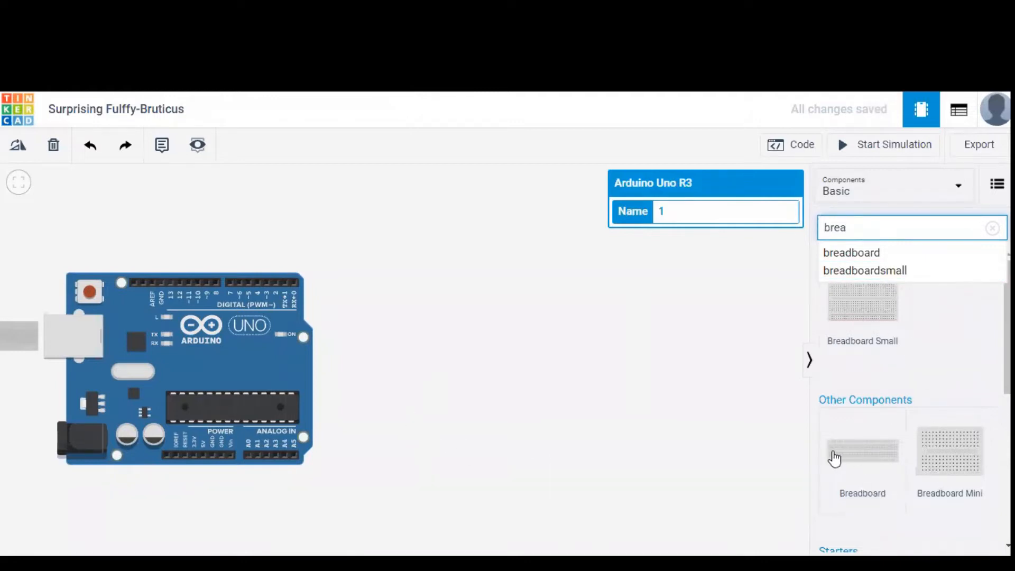
click(861, 456)
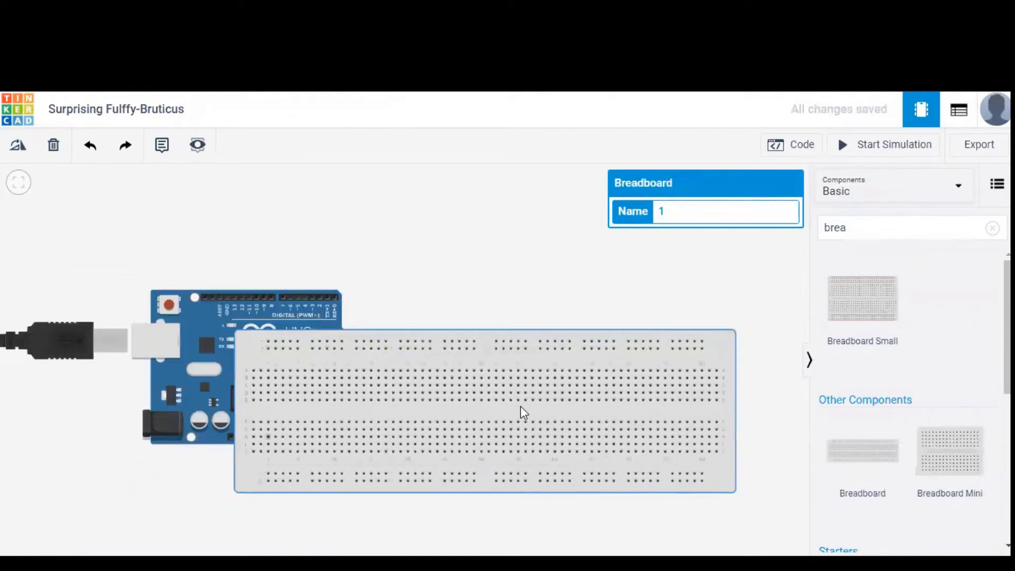
drag(525, 412, 389, 392)
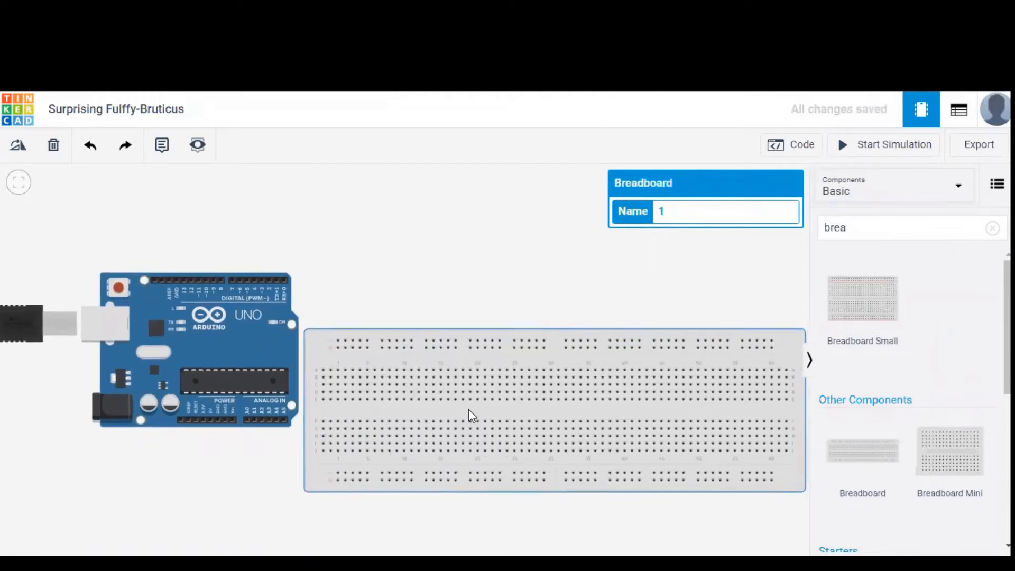
Step: Search 'pir' and place a PIR sensor above the Arduino
click(911, 227)
text(pir)
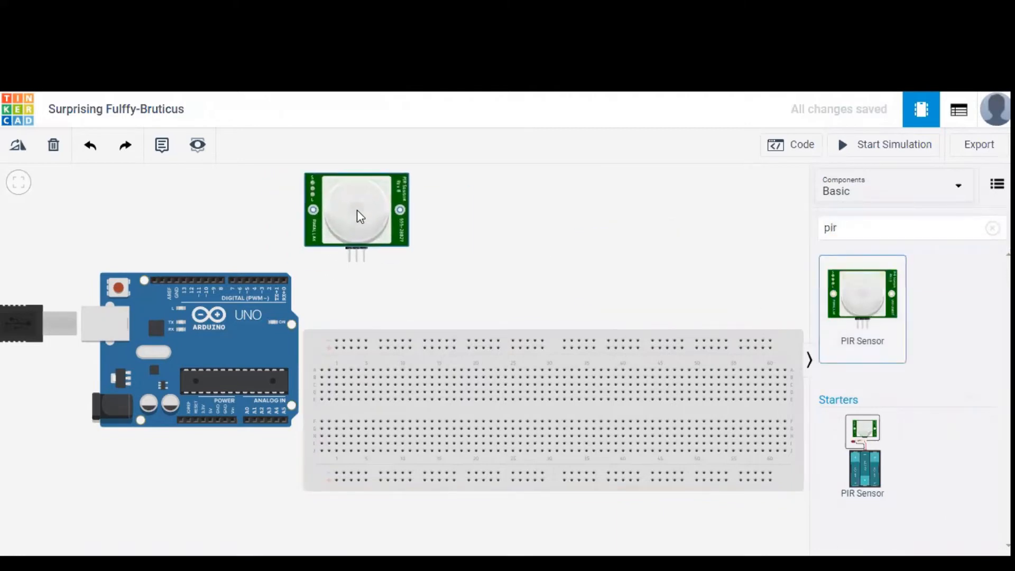
click(357, 215)
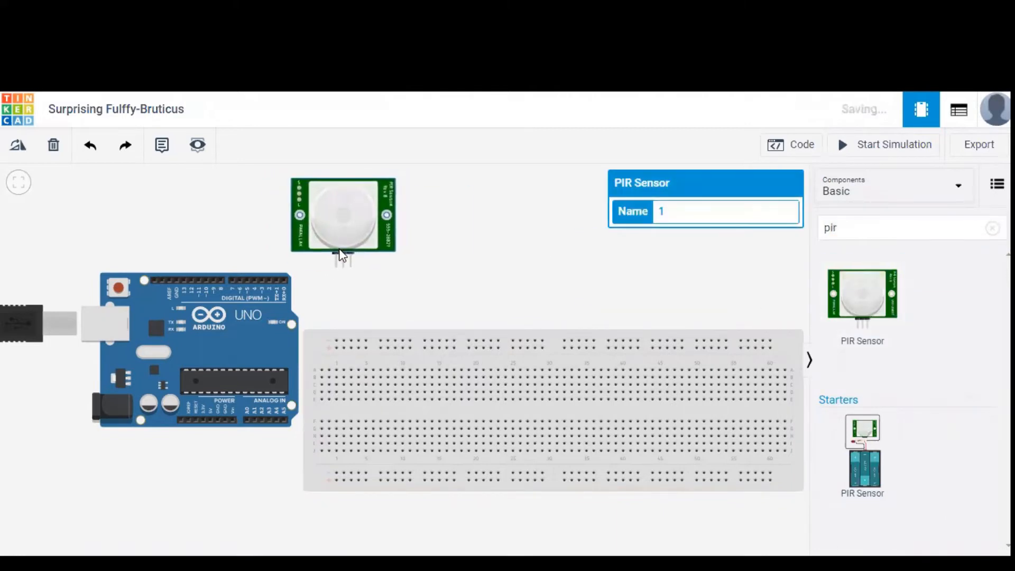
mouse_move(343, 267)
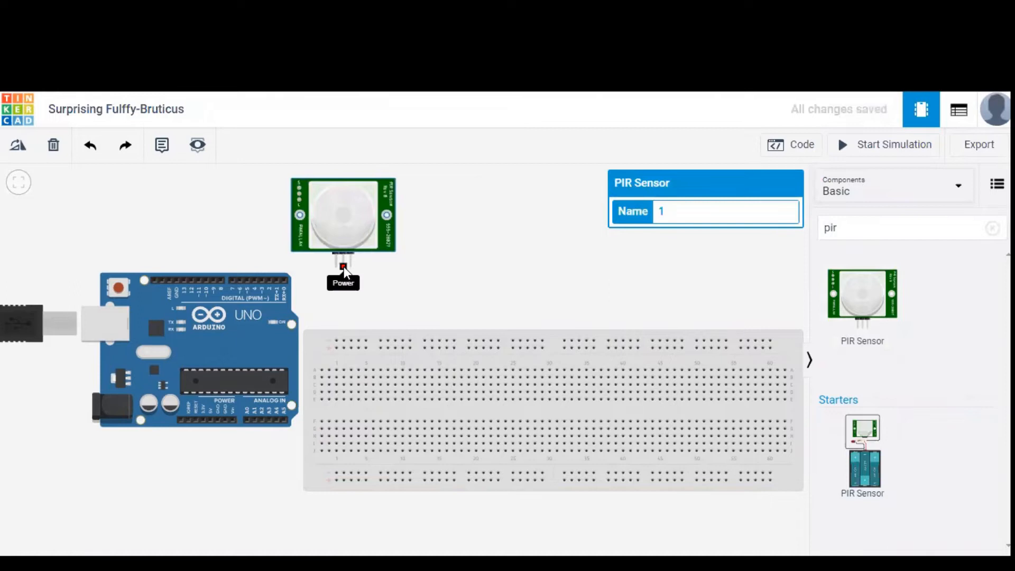
Step: Wire the PIR power pin to 5V and ground pin to GND, colouring the power wire red
drag(343, 266, 214, 421)
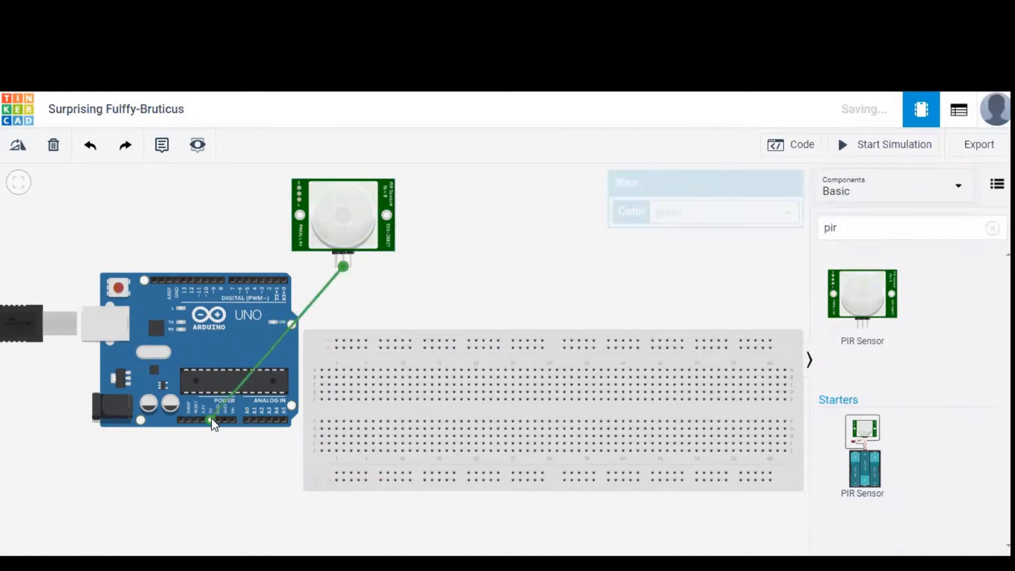
click(343, 268)
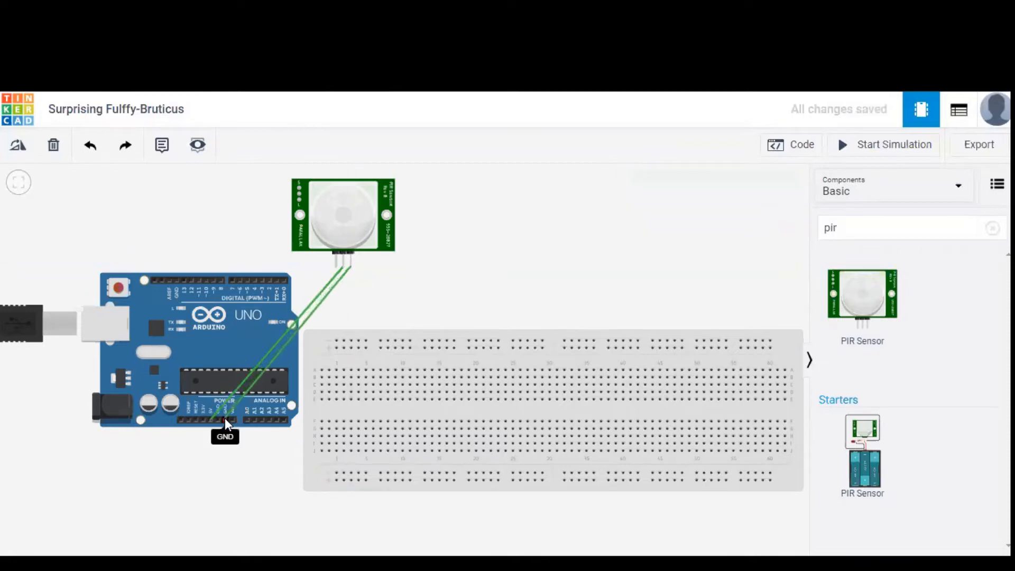
click(226, 433)
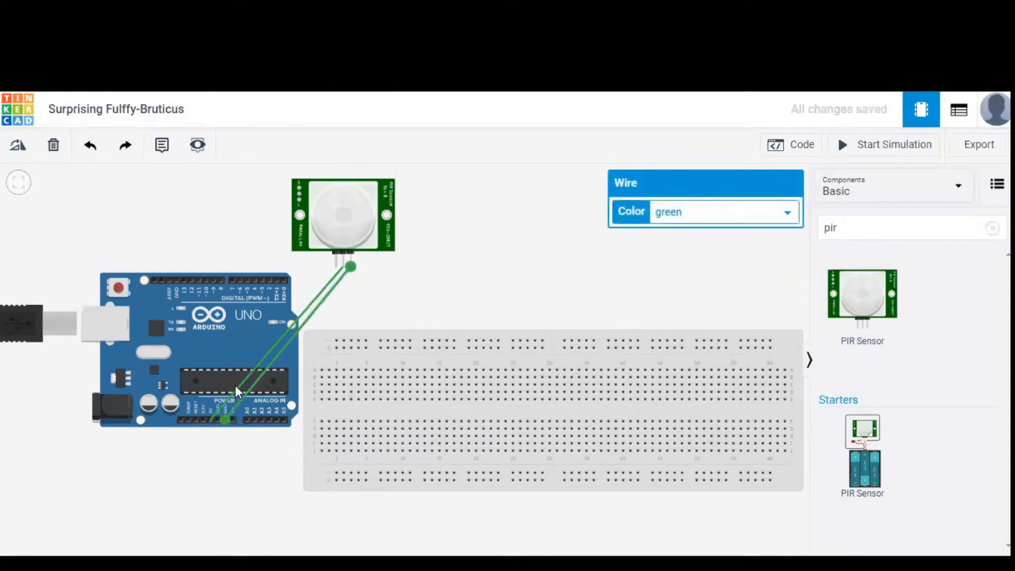
click(723, 212)
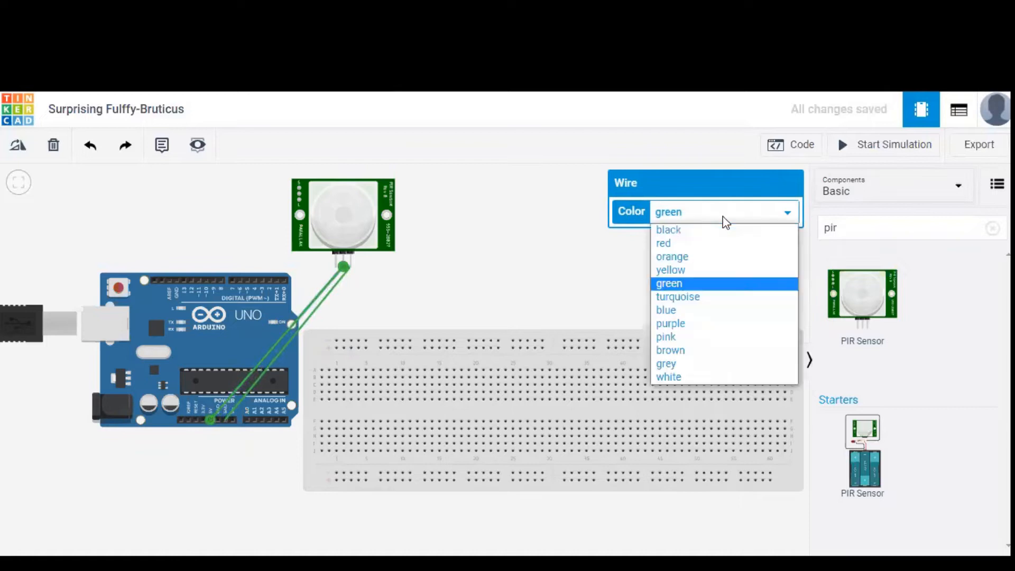
click(663, 243)
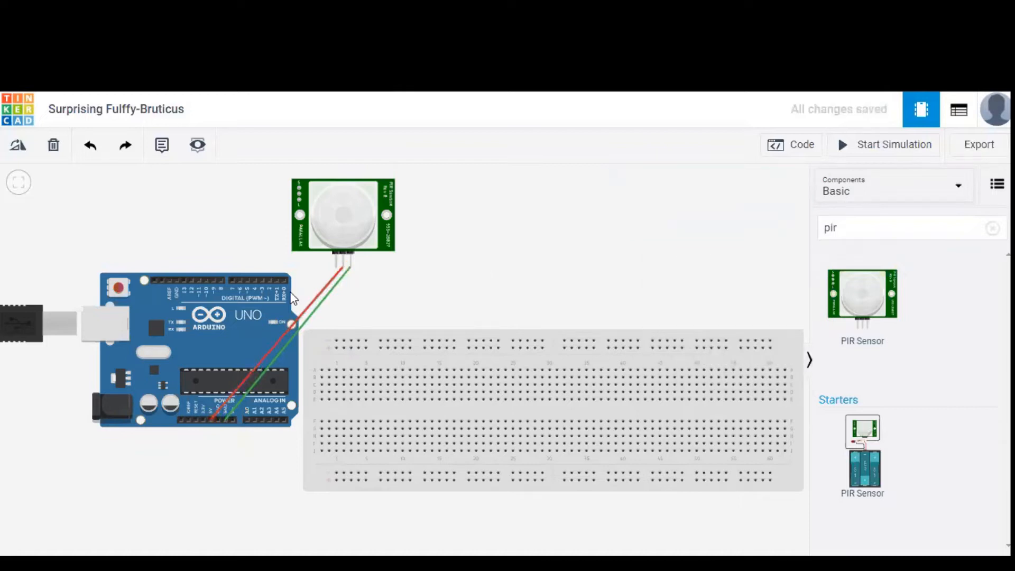
mouse_move(345, 285)
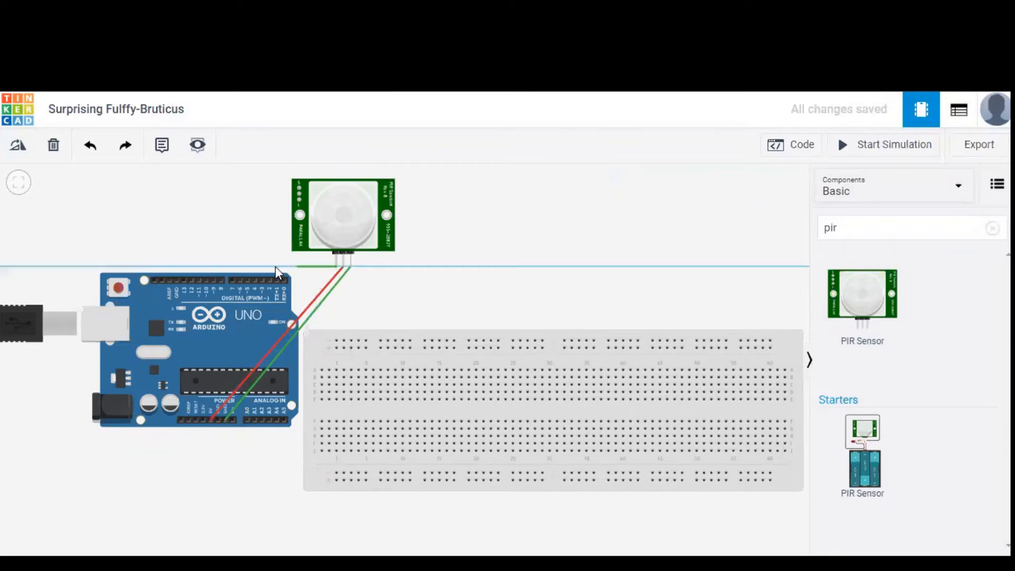
mouse_move(183, 273)
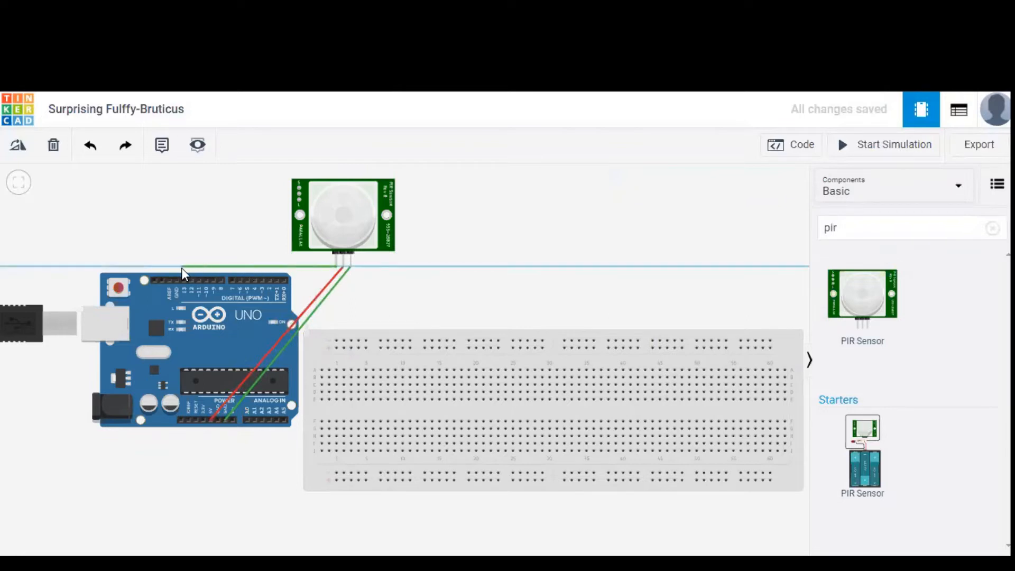
mouse_move(185, 282)
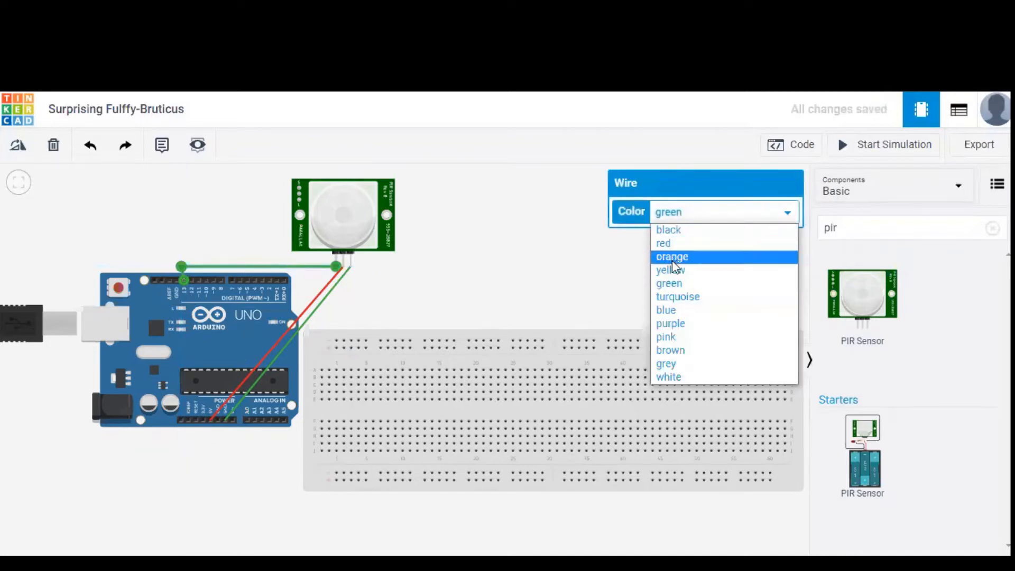
Step: Colour the PIR signal wire to the Arduino digital pin yellow
click(671, 270)
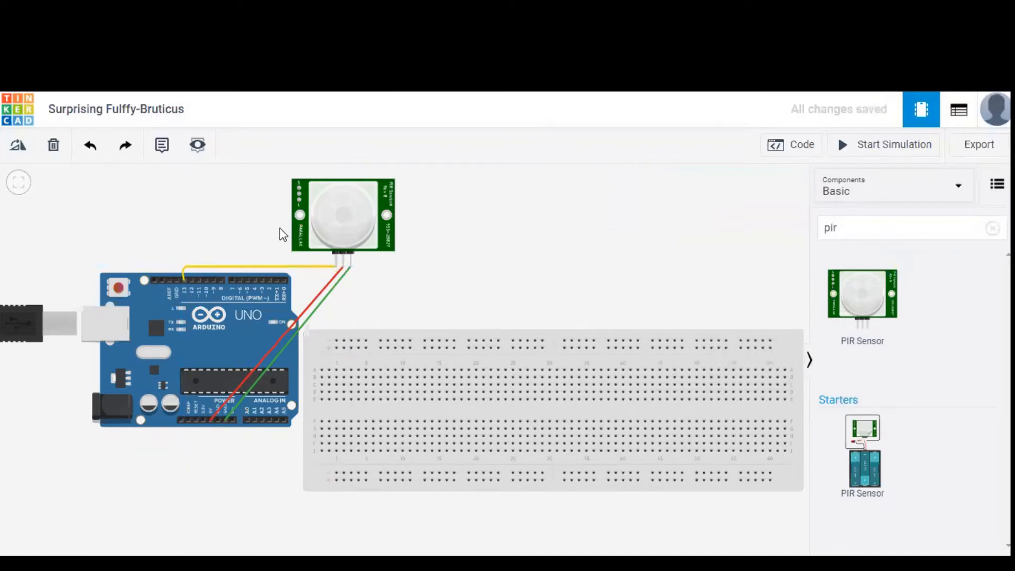
mouse_move(262, 268)
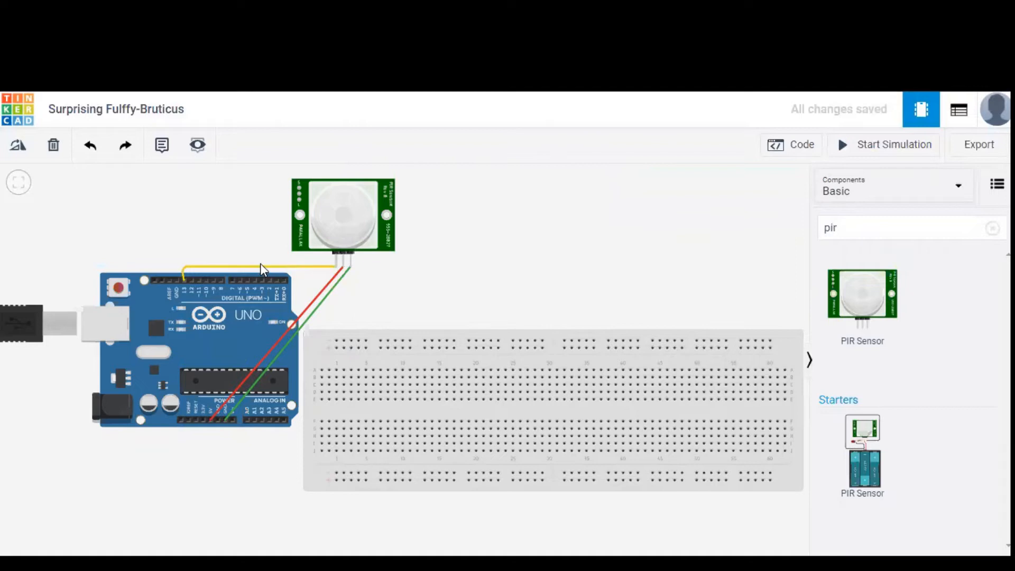
mouse_move(300, 332)
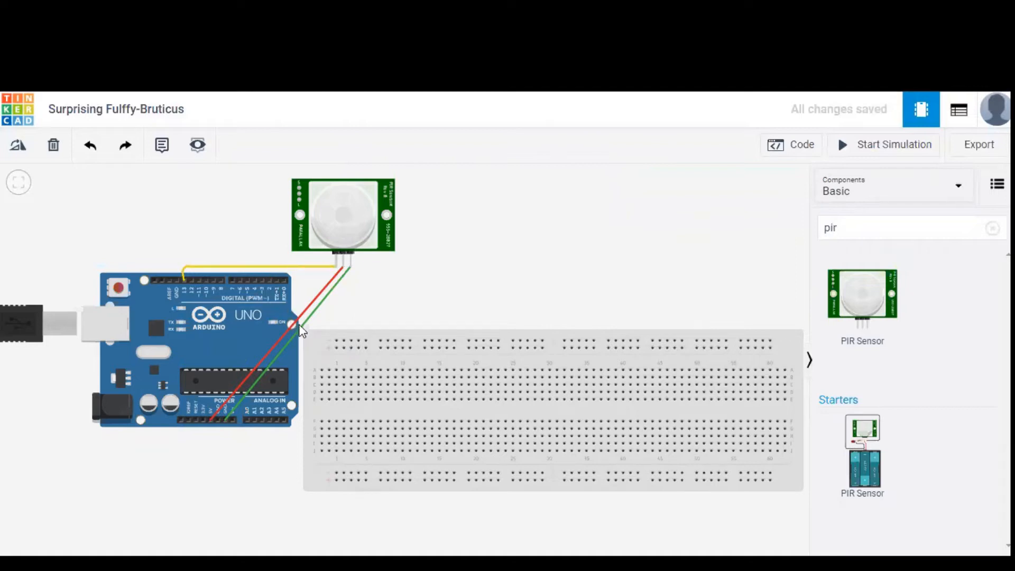
mouse_move(574, 228)
text(p)
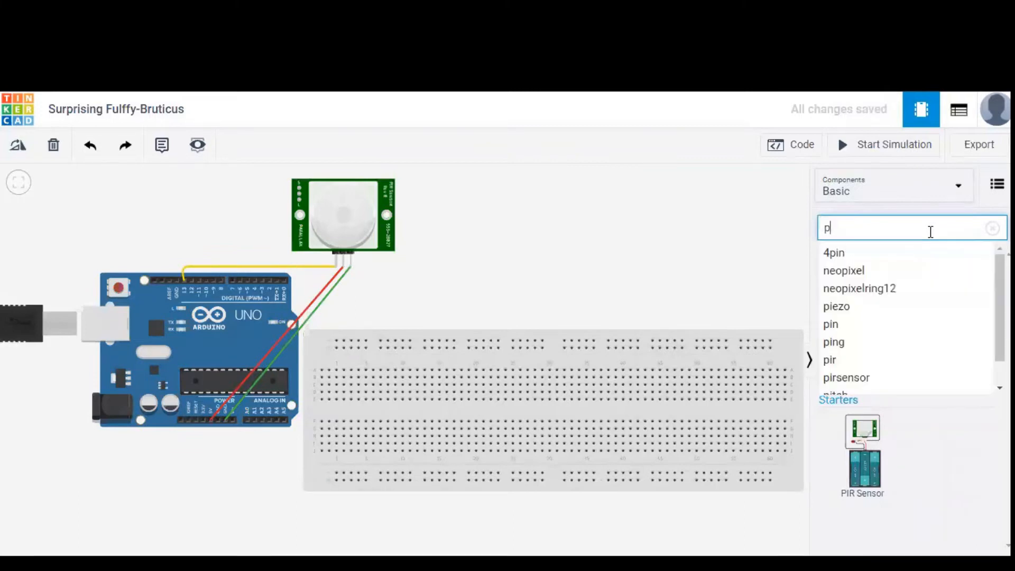
Step: Place an LED on the breadboard, change its colour, and wire its row to Arduino GND
text(led)
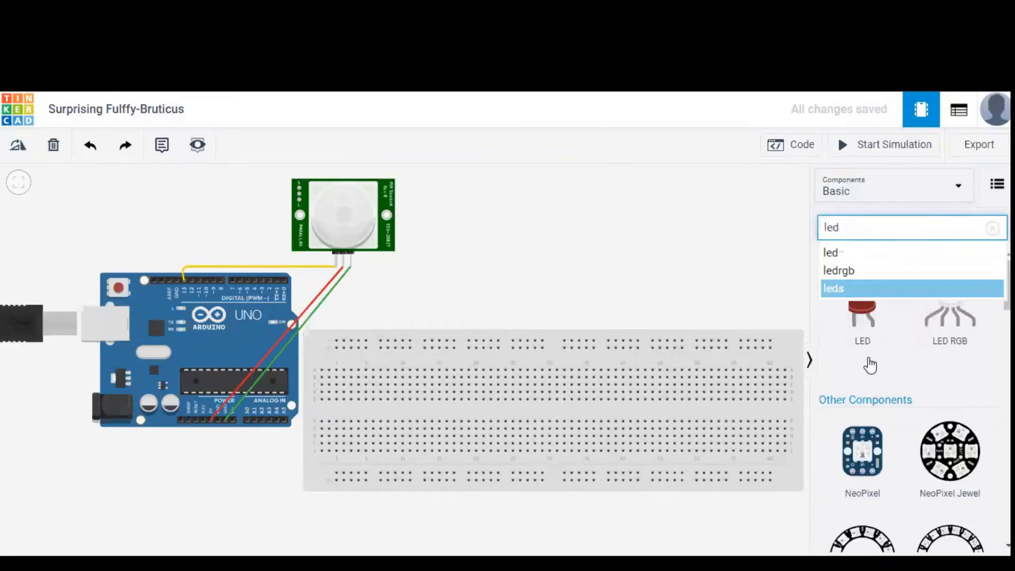
drag(863, 317, 441, 370)
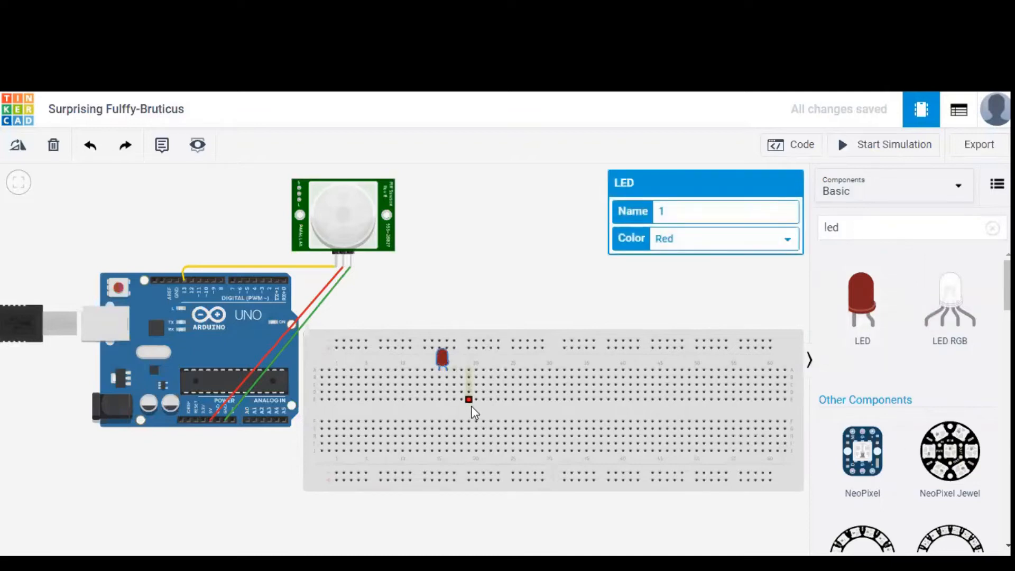
click(724, 238)
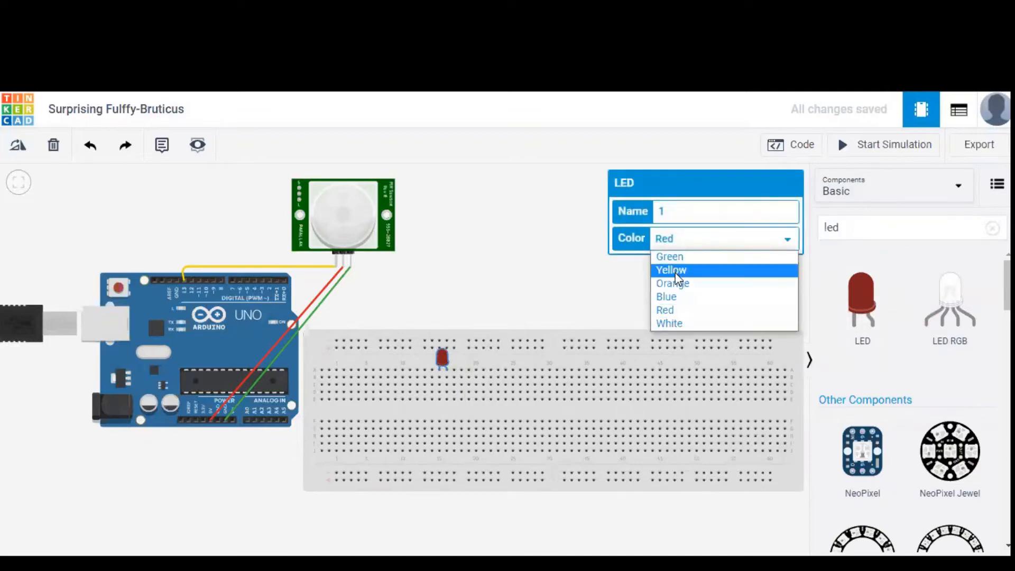
click(667, 296)
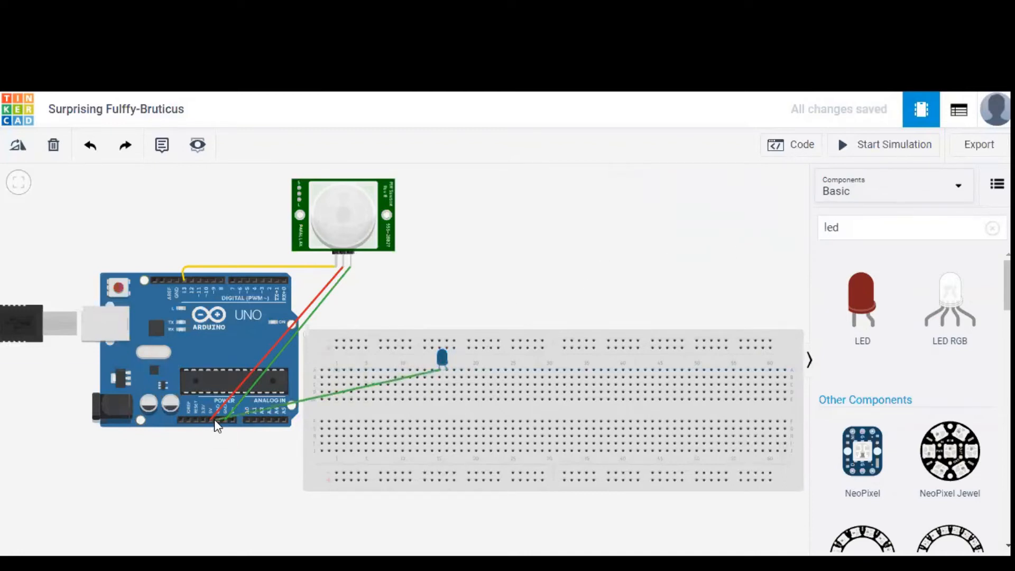
click(216, 423)
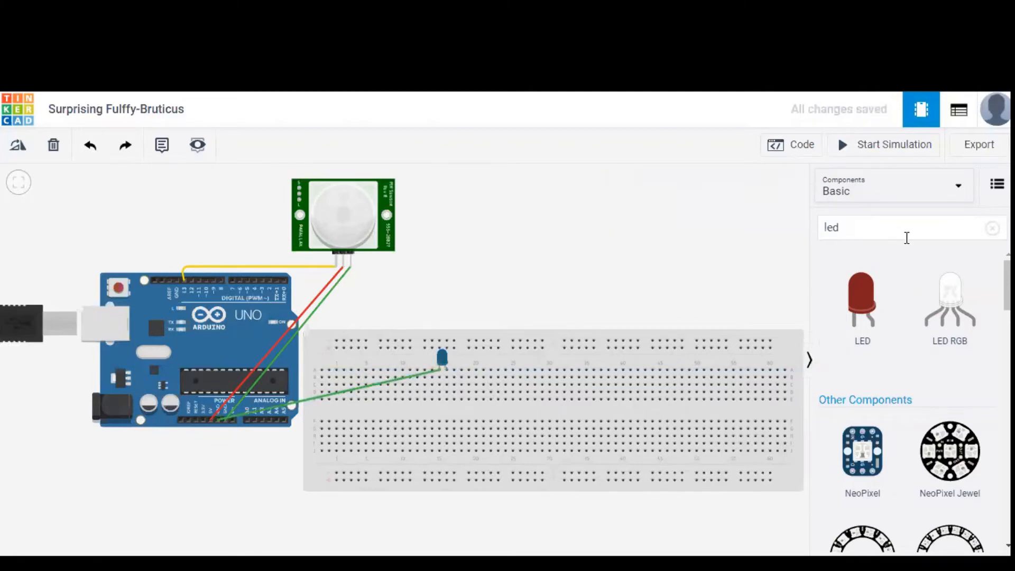
Step: Search 're' and place a resistor on the breadboard below the LED
text(resis)
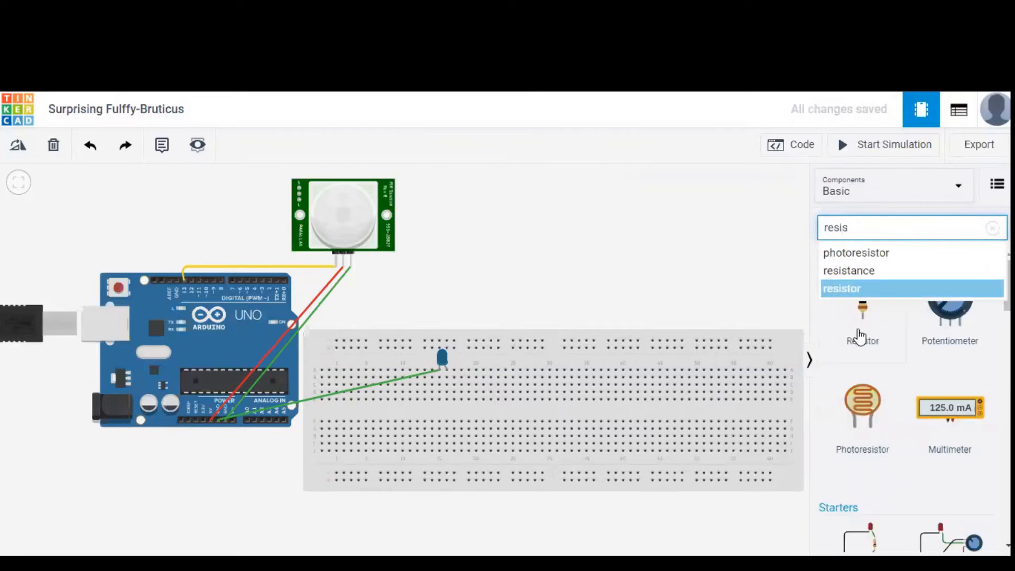
click(842, 289)
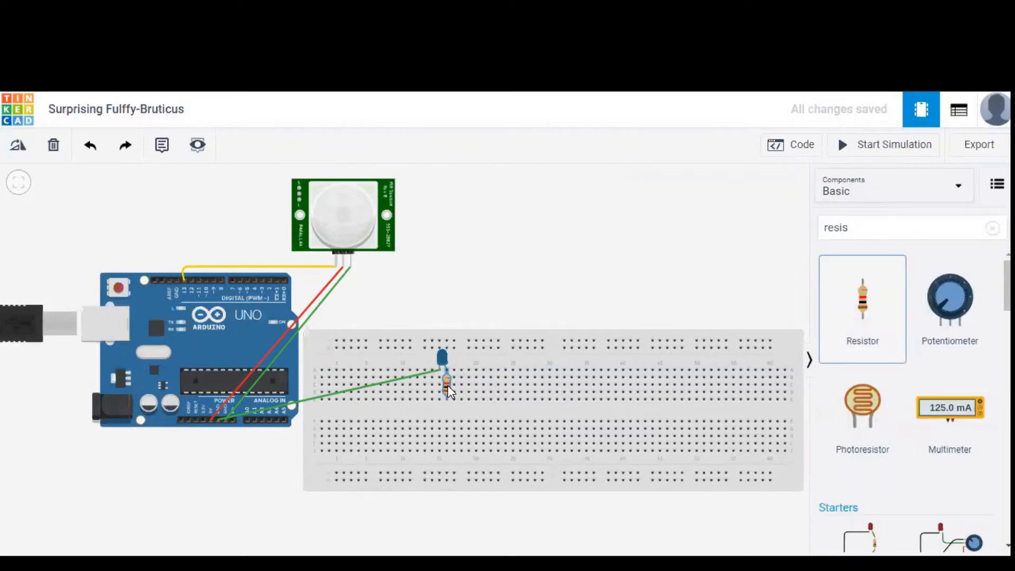
click(447, 390)
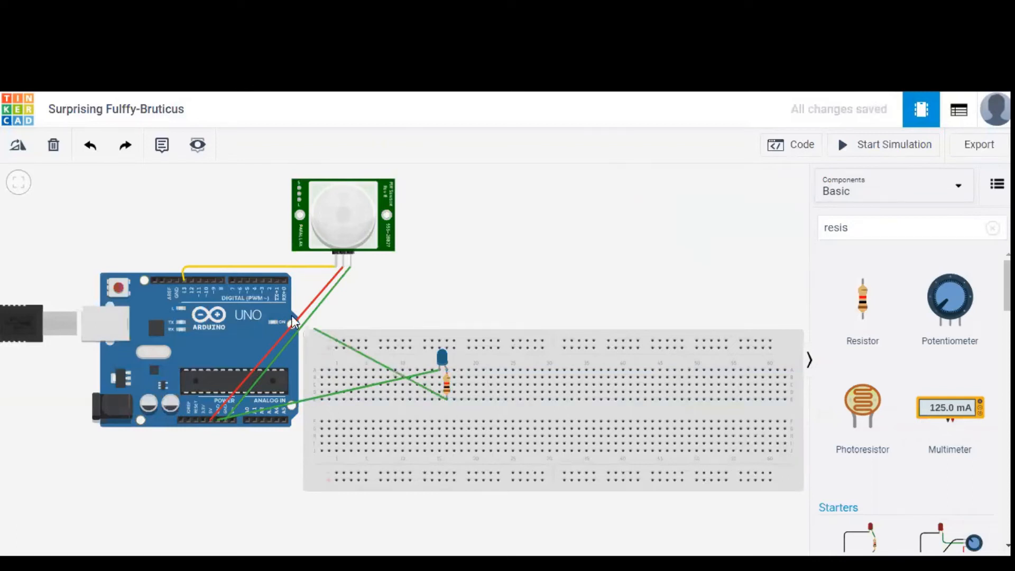
mouse_move(232, 284)
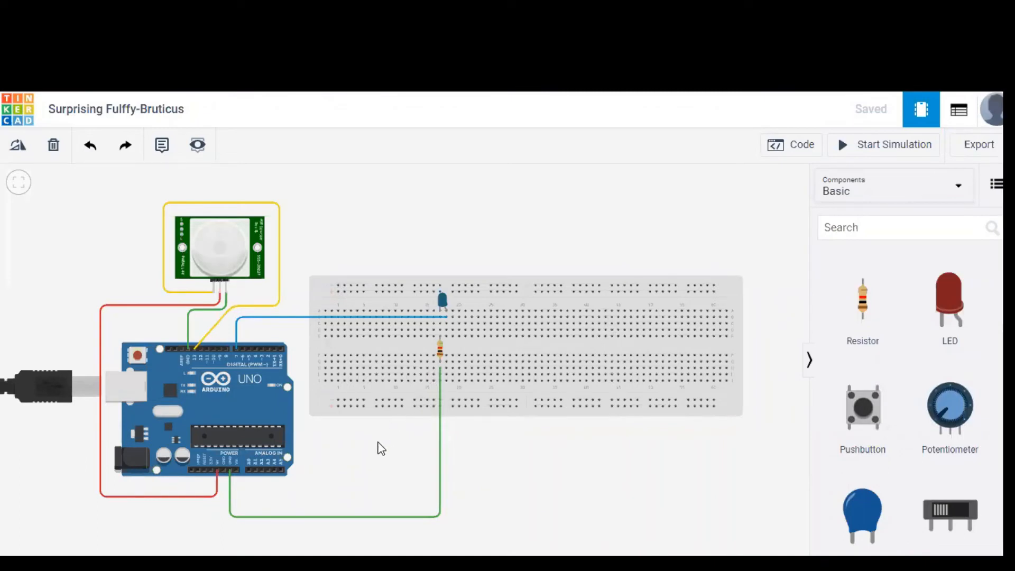
mouse_move(447, 312)
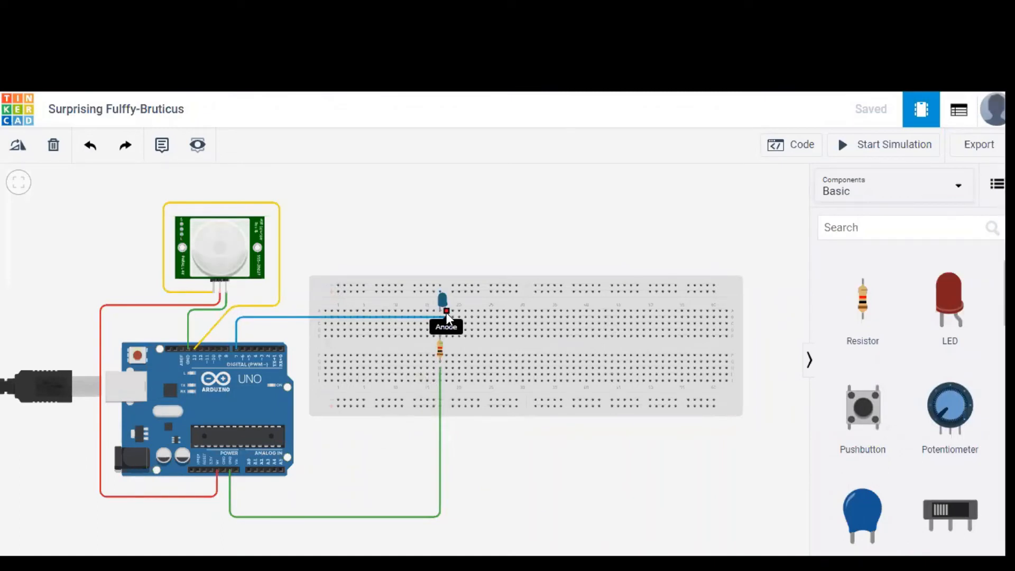
mouse_move(236, 351)
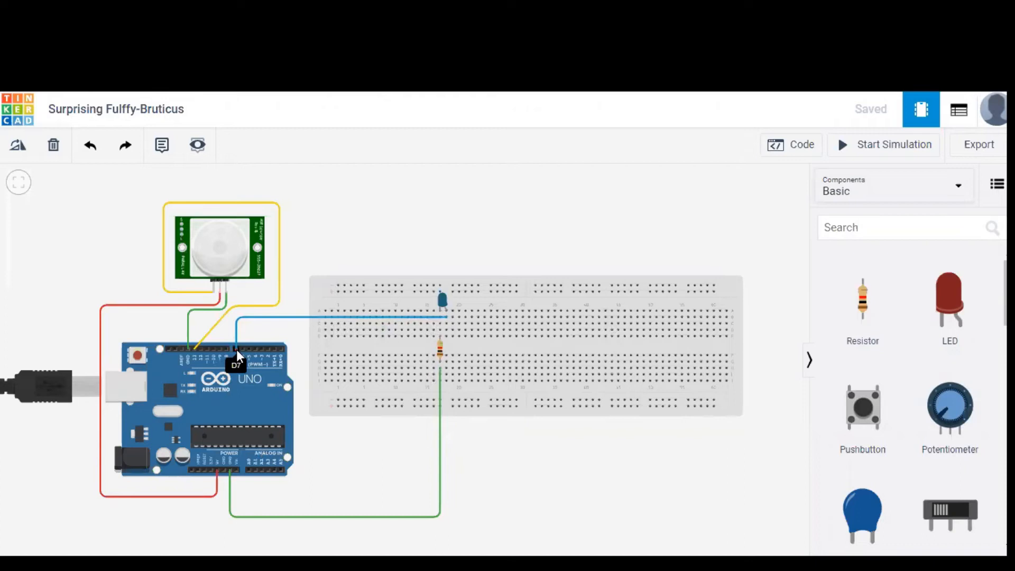
mouse_move(191, 355)
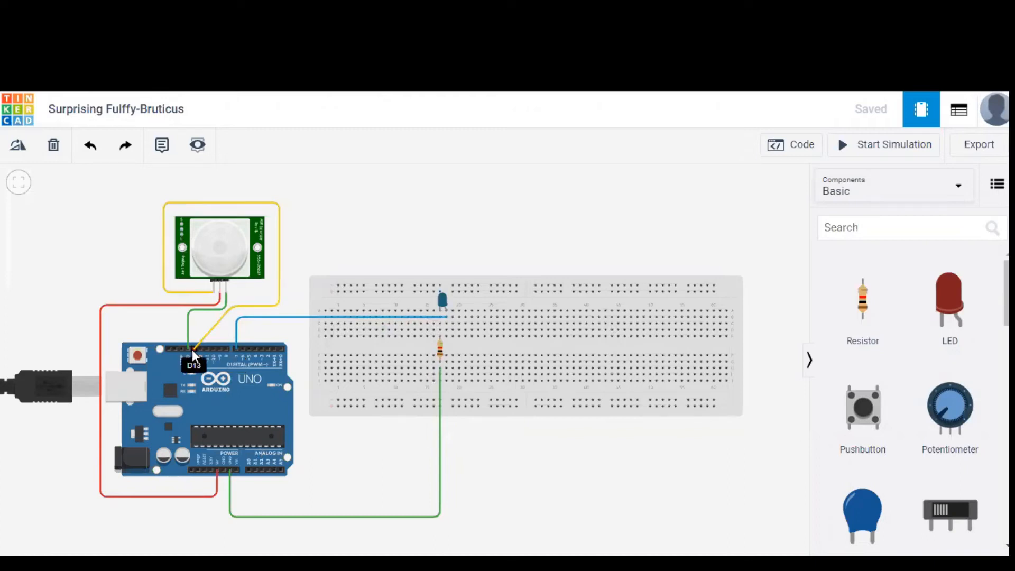
mouse_move(280, 284)
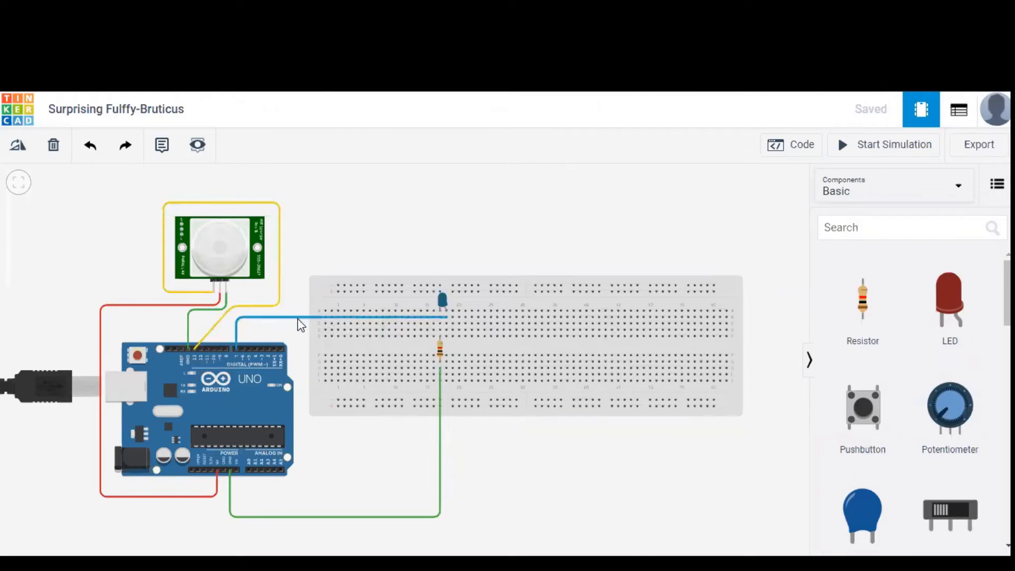
mouse_move(614, 433)
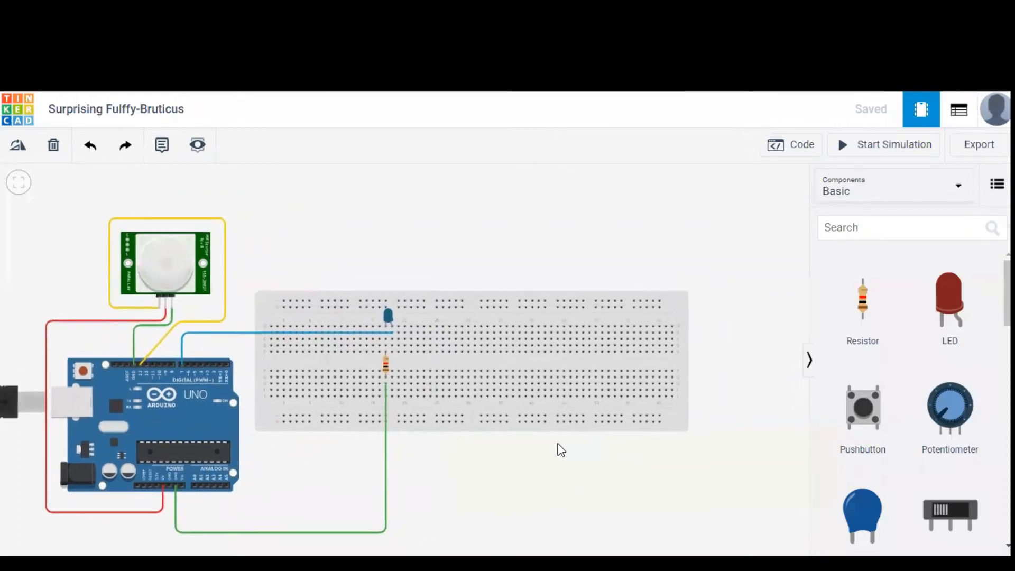
Step: Show the Arduino's code panel with its empty setup and loop functions
click(792, 144)
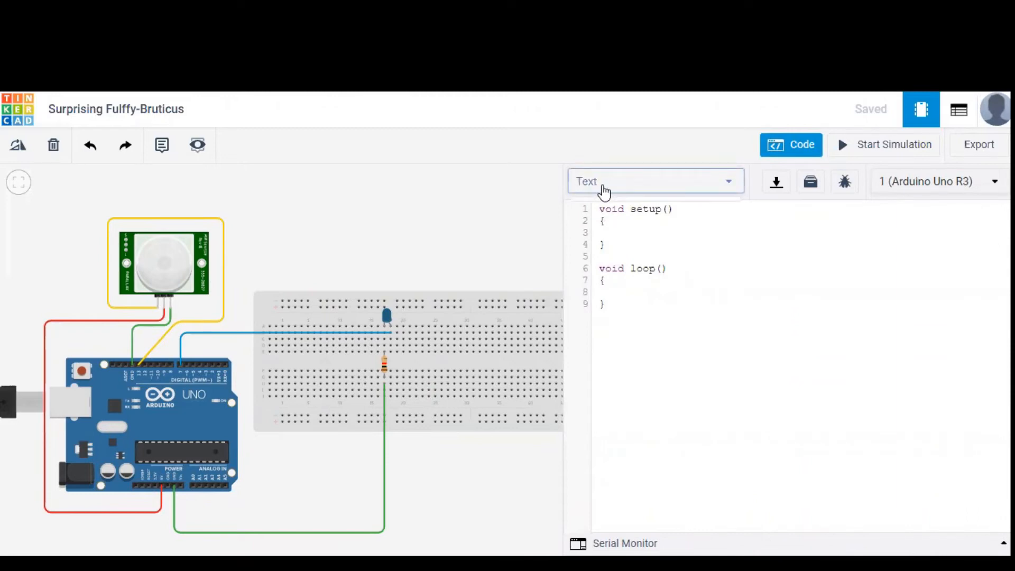
Step: Choose Text mode in the code editor for the PIR motion-detection sketch
click(654, 181)
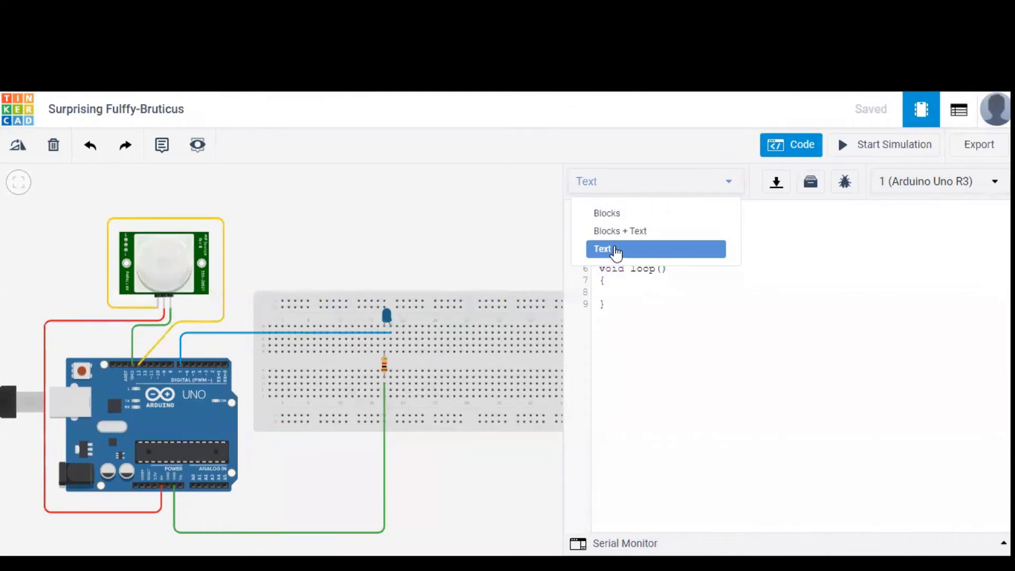
click(603, 248)
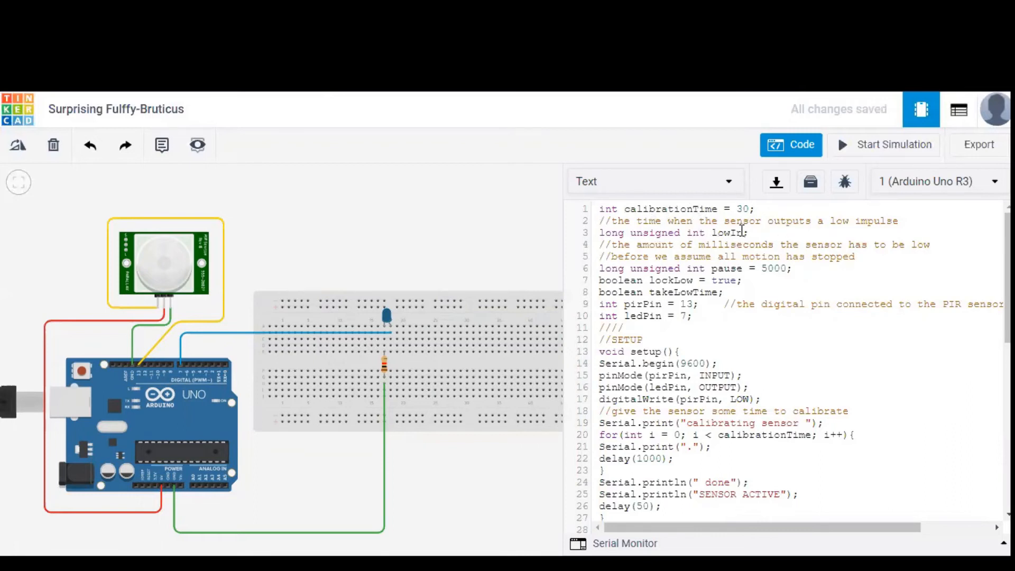
mouse_move(774, 245)
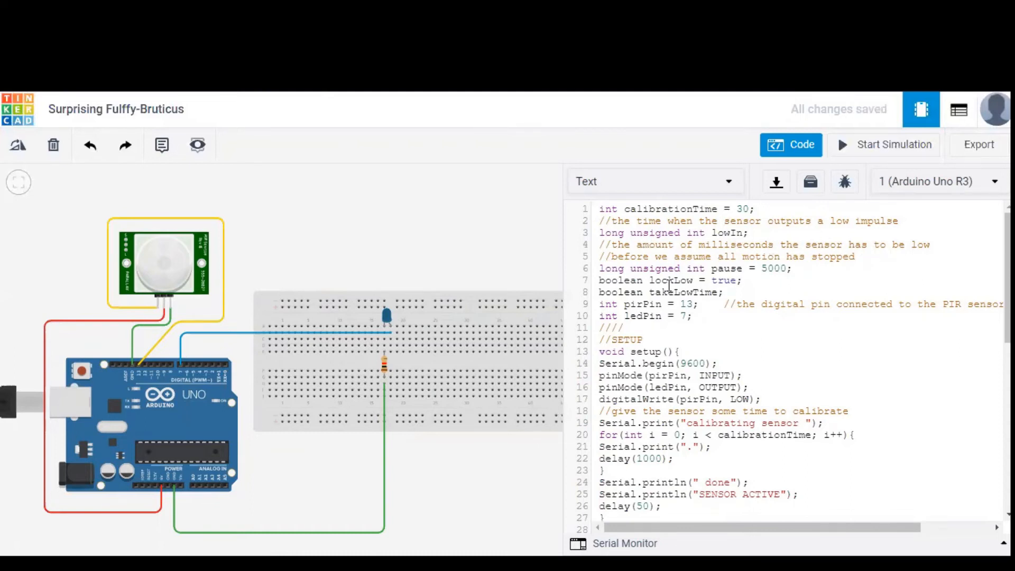
mouse_move(136, 368)
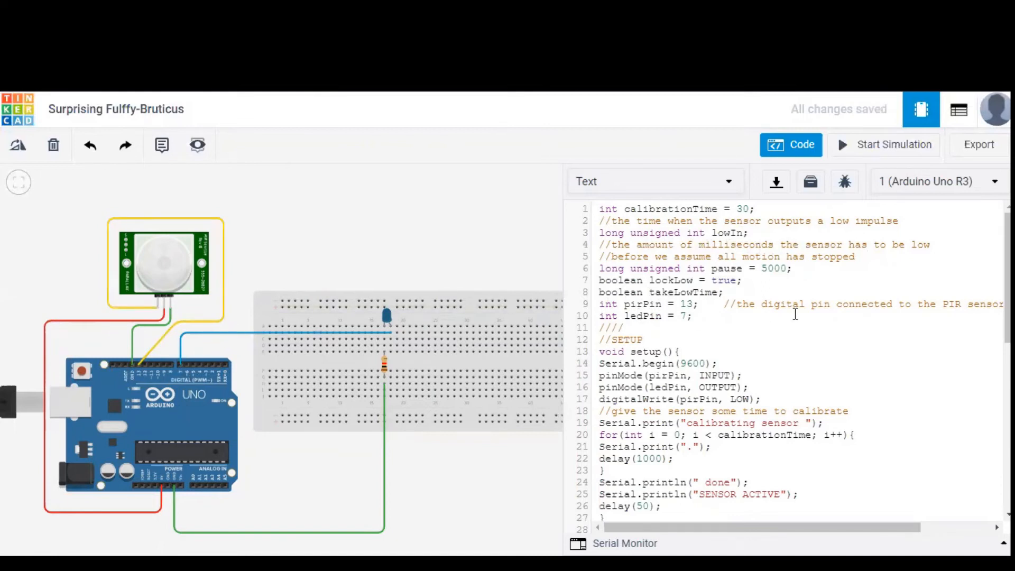
Step: Review the sketch down to the loop's motion-ended logic and show the Serial Monitor
scroll(down, 3)
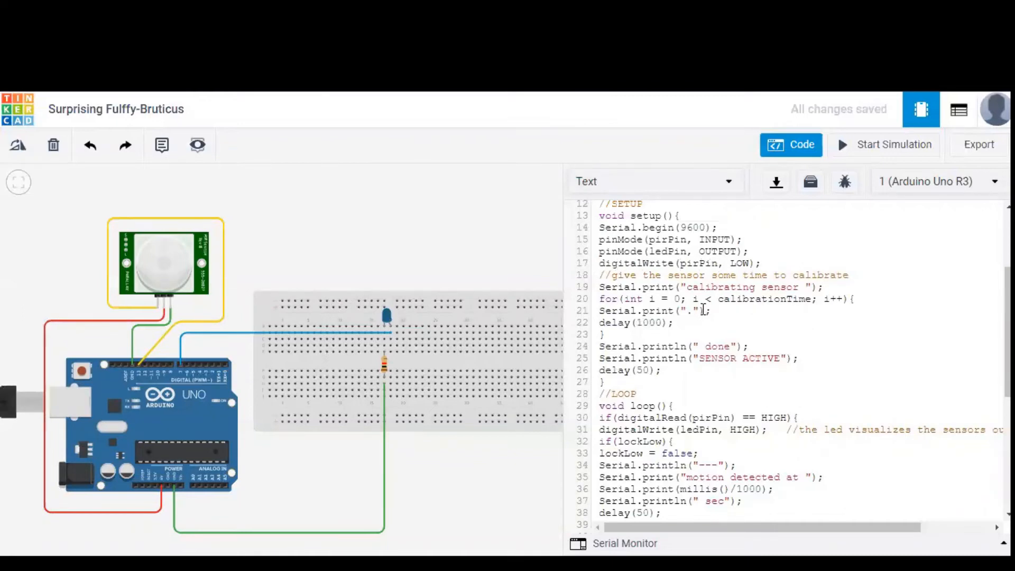
scroll(down, 3)
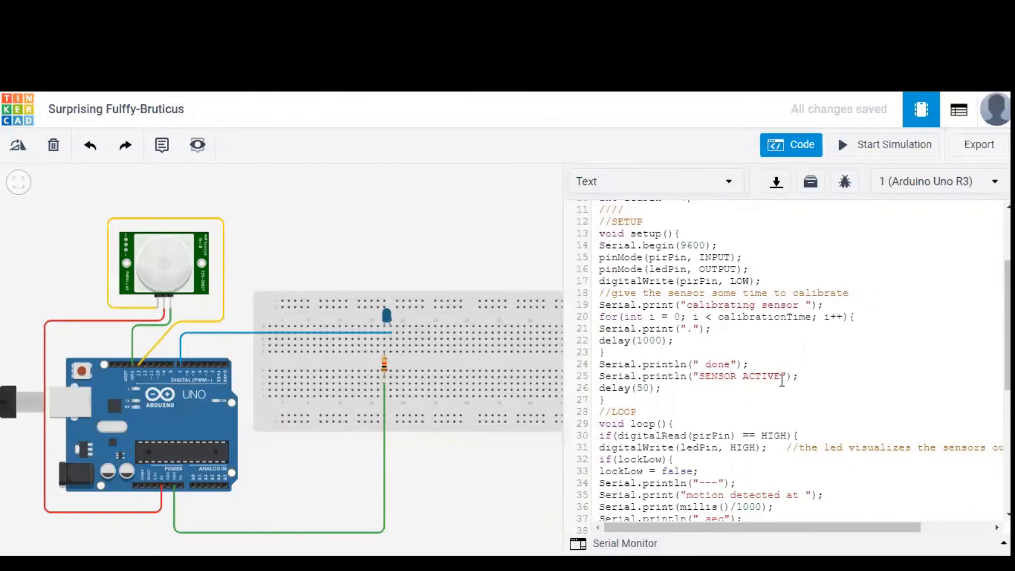
scroll(down, 3)
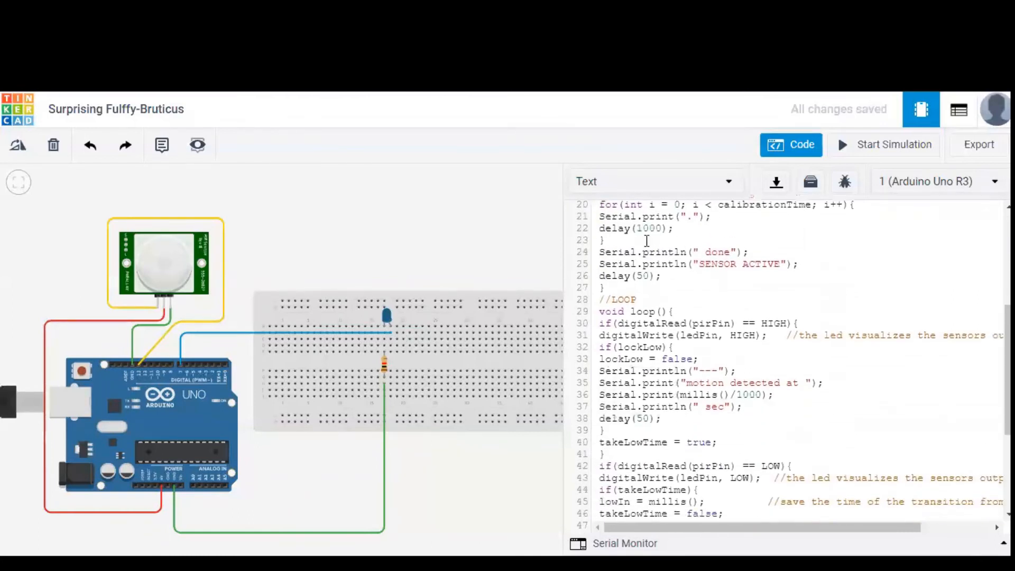
scroll(down, 3)
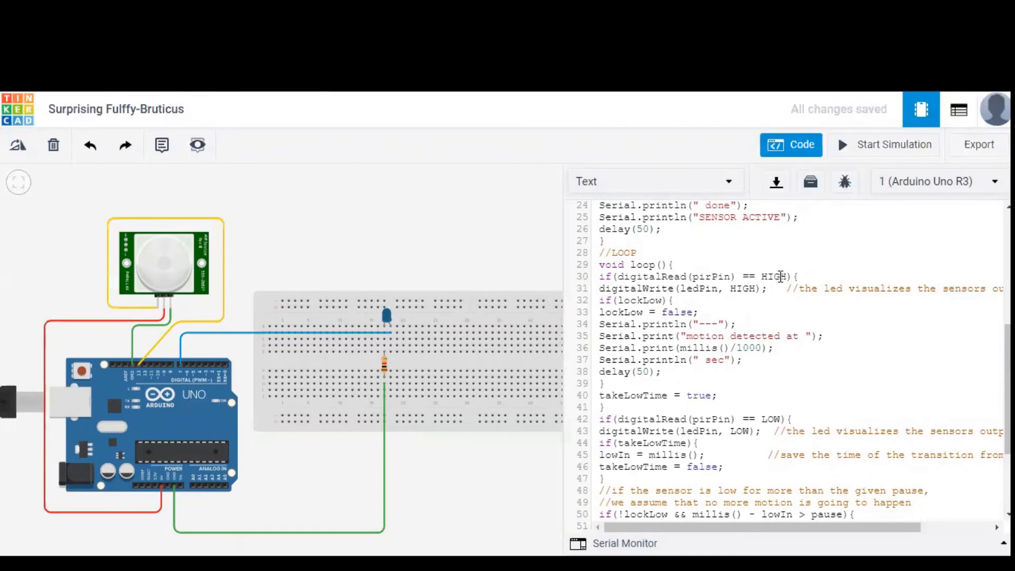
mouse_move(751, 288)
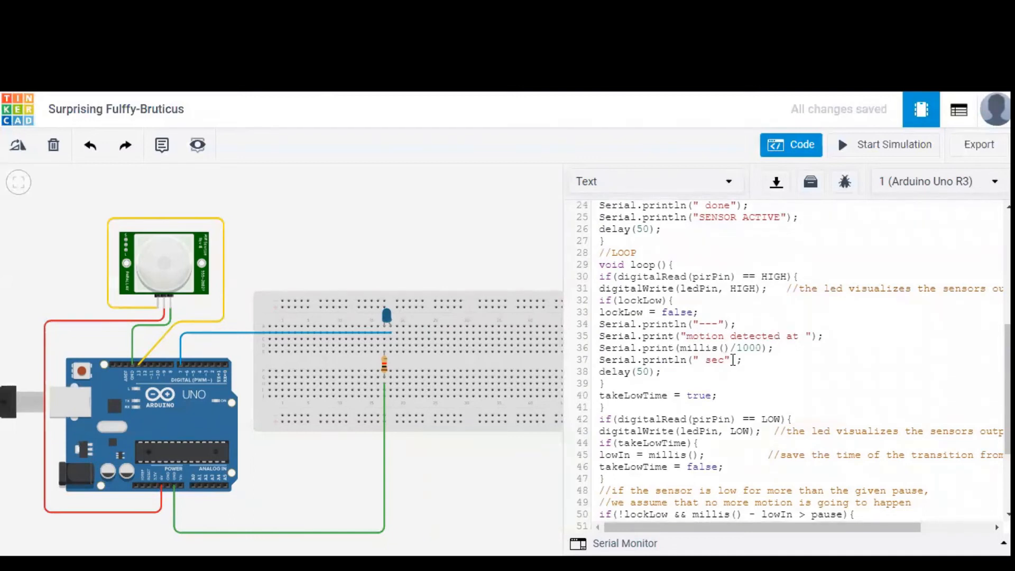
scroll(down, 3)
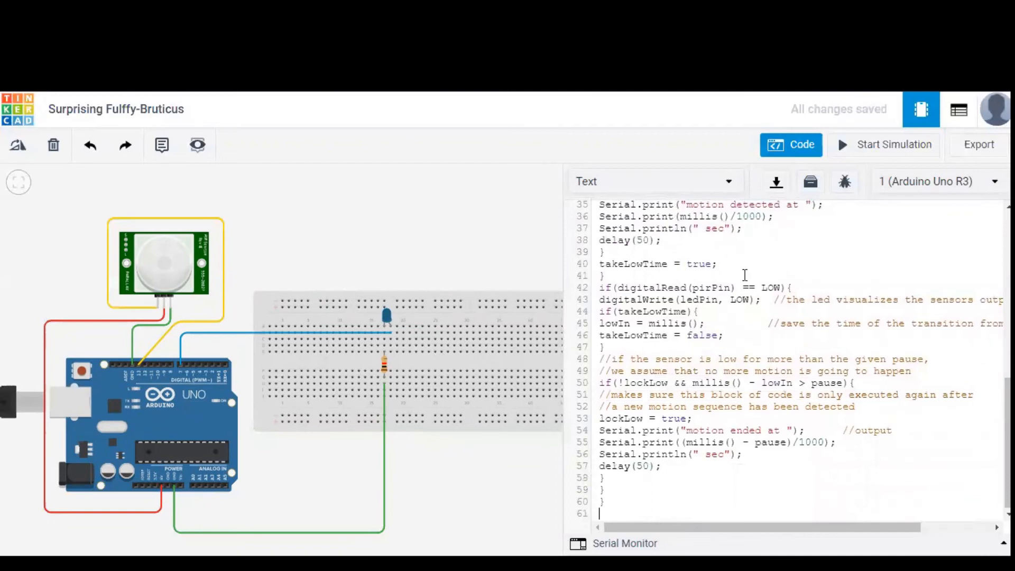
click(785, 288)
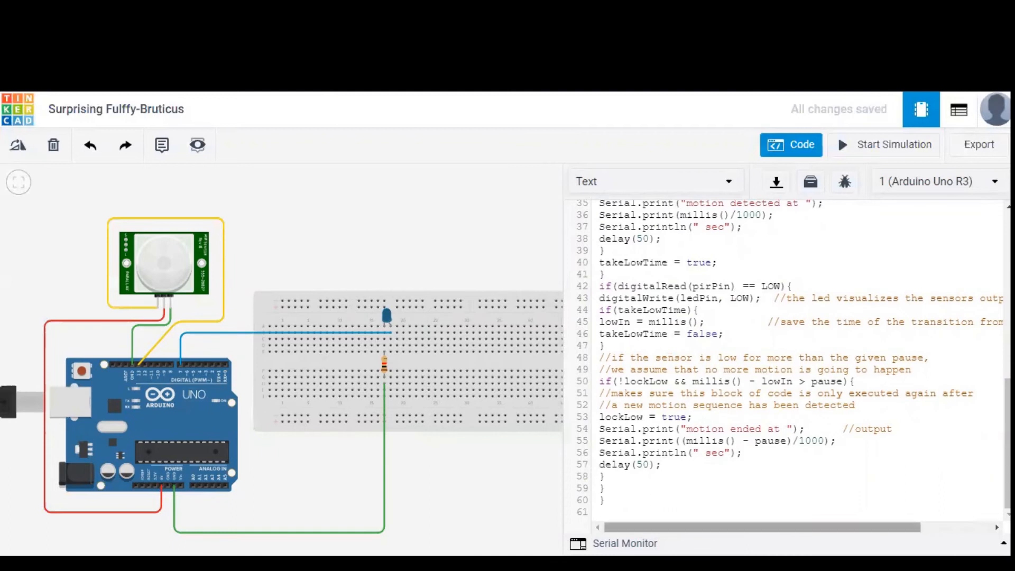
click(625, 544)
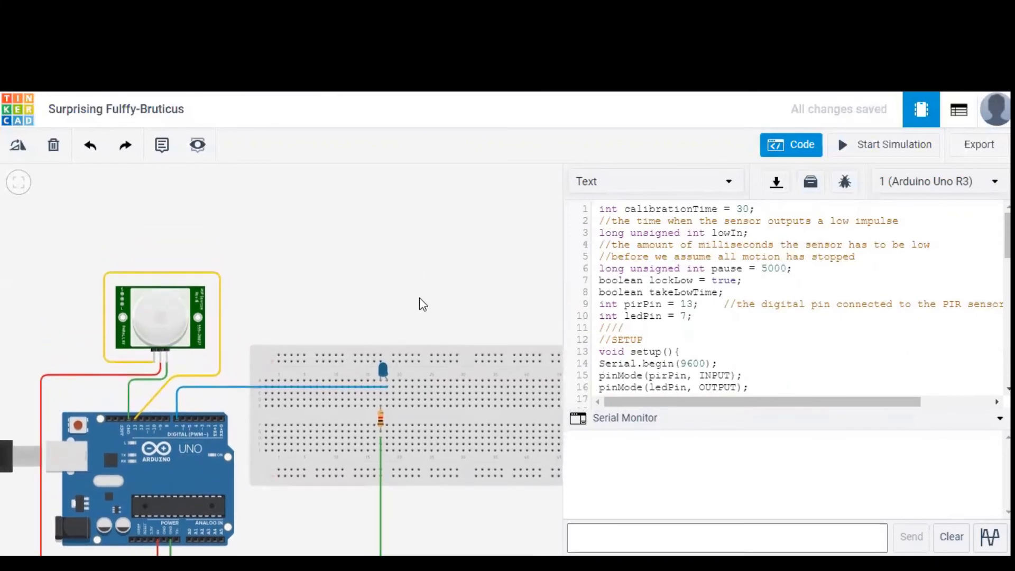
mouse_move(847, 154)
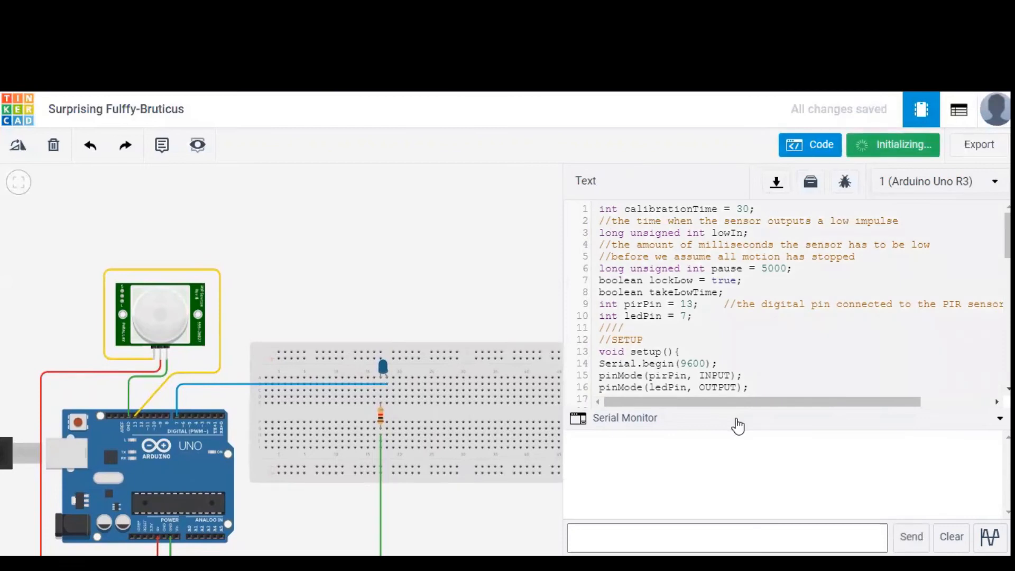
Step: Start the simulation so the Serial Monitor prints the PIR calibration dots
click(885, 144)
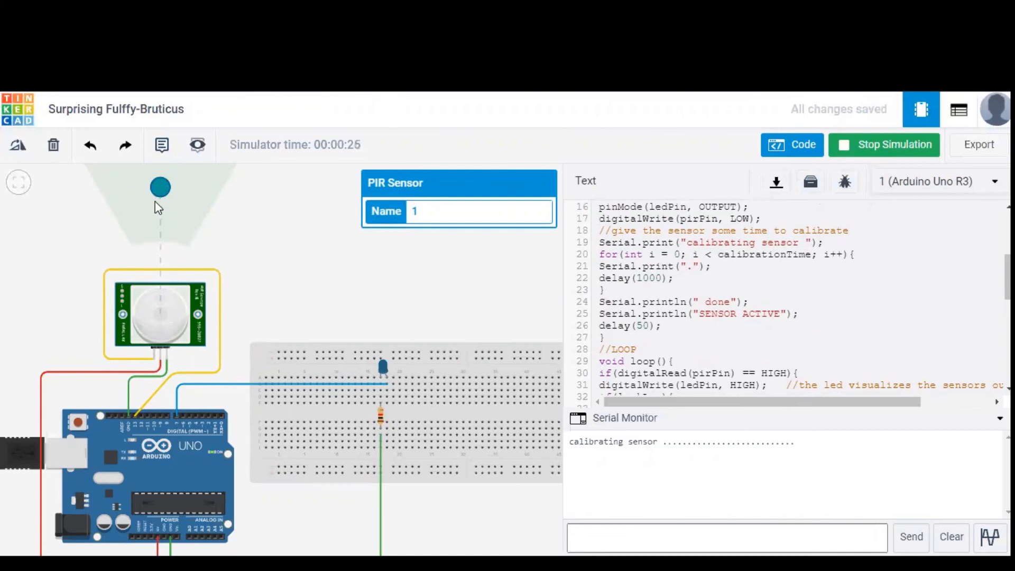
mouse_move(213, 197)
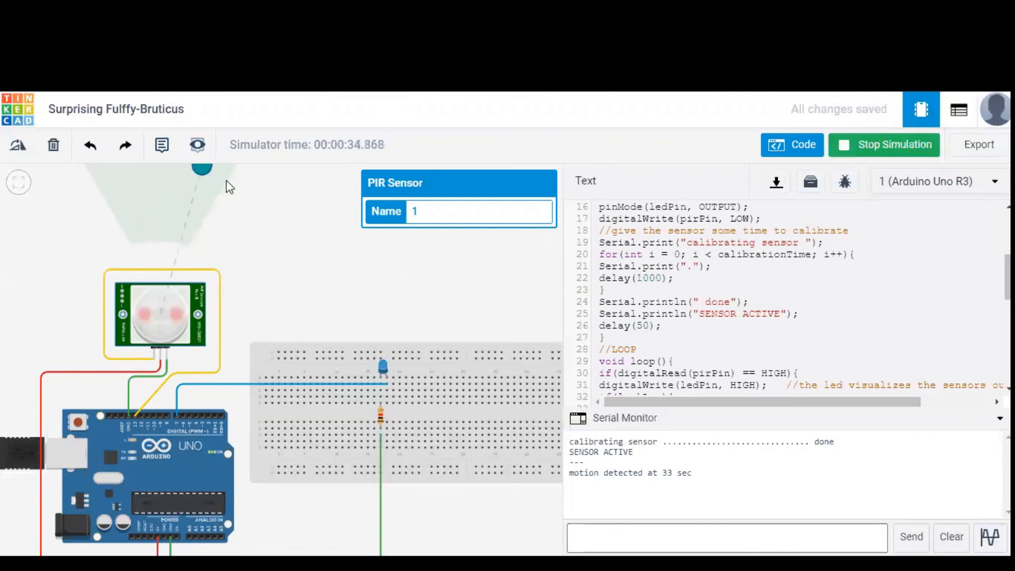
mouse_move(233, 176)
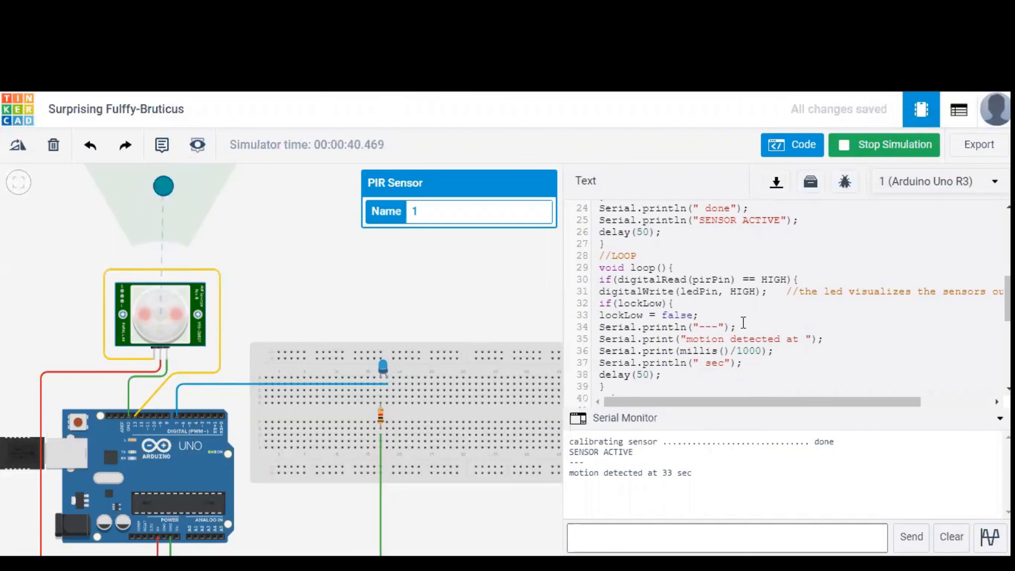
Step: Scroll through the loop code while the monitor reports SENSOR ACTIVE and motion at 33 sec
scroll(down, 3)
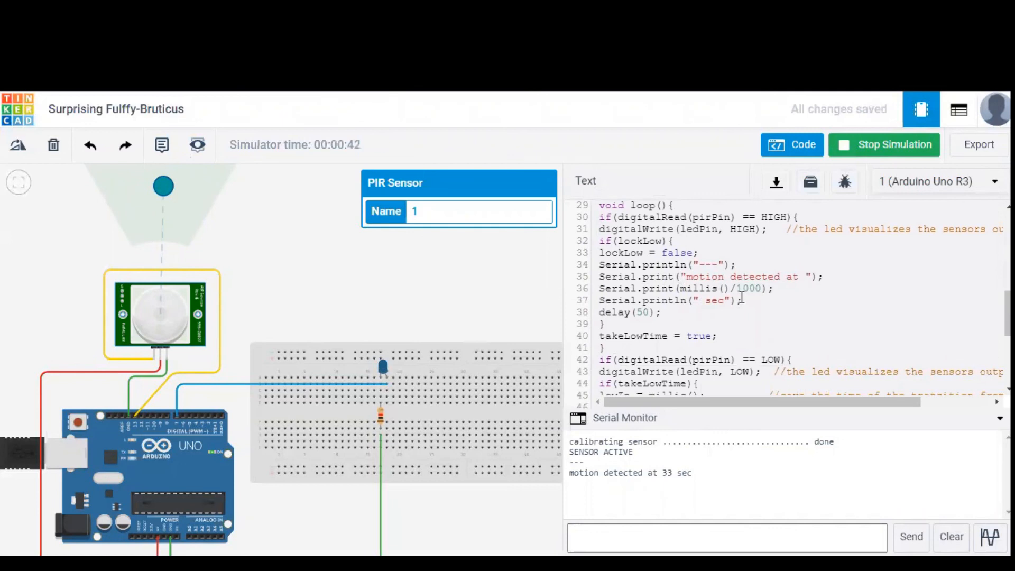
scroll(down, 3)
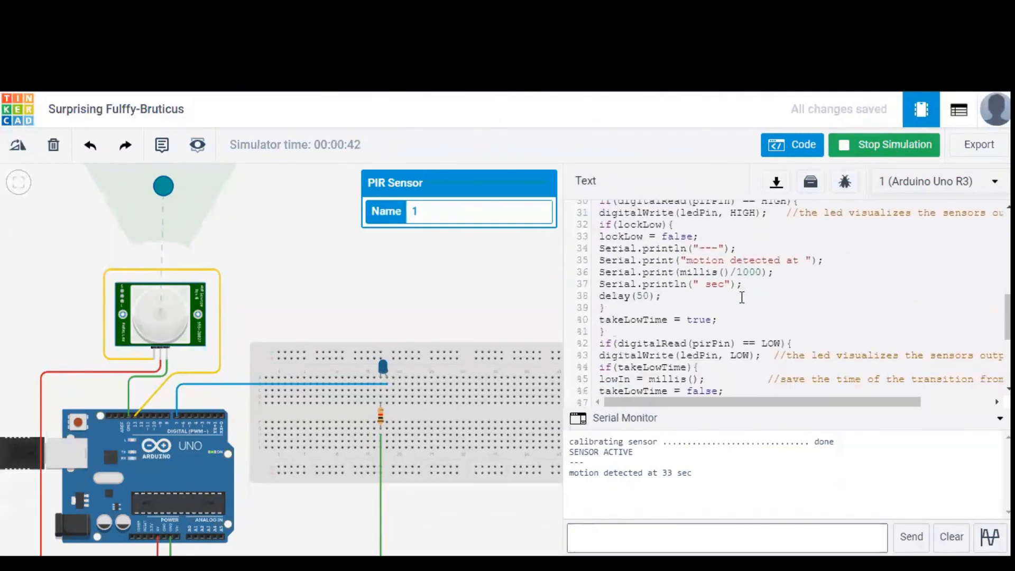
scroll(down, 3)
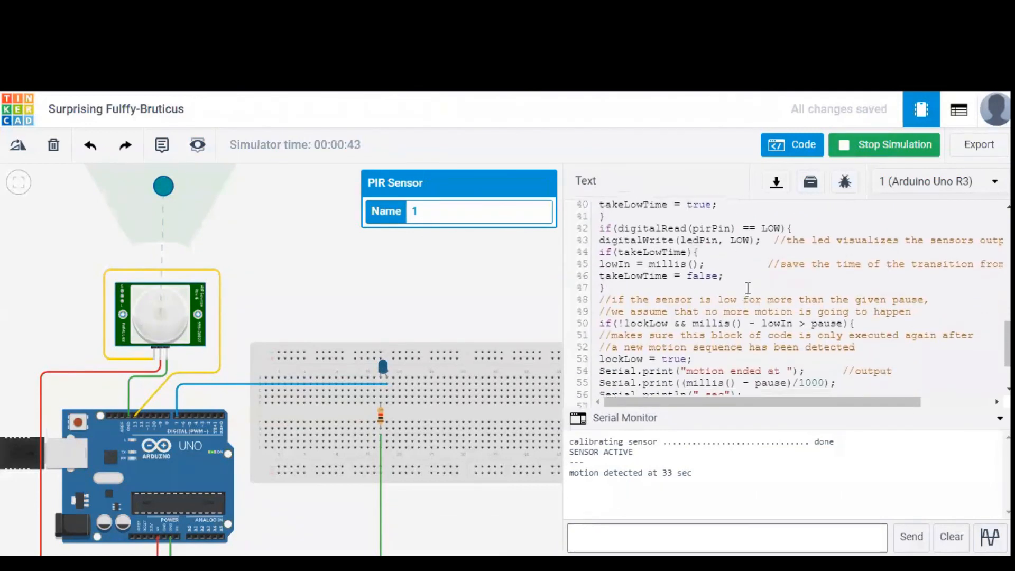